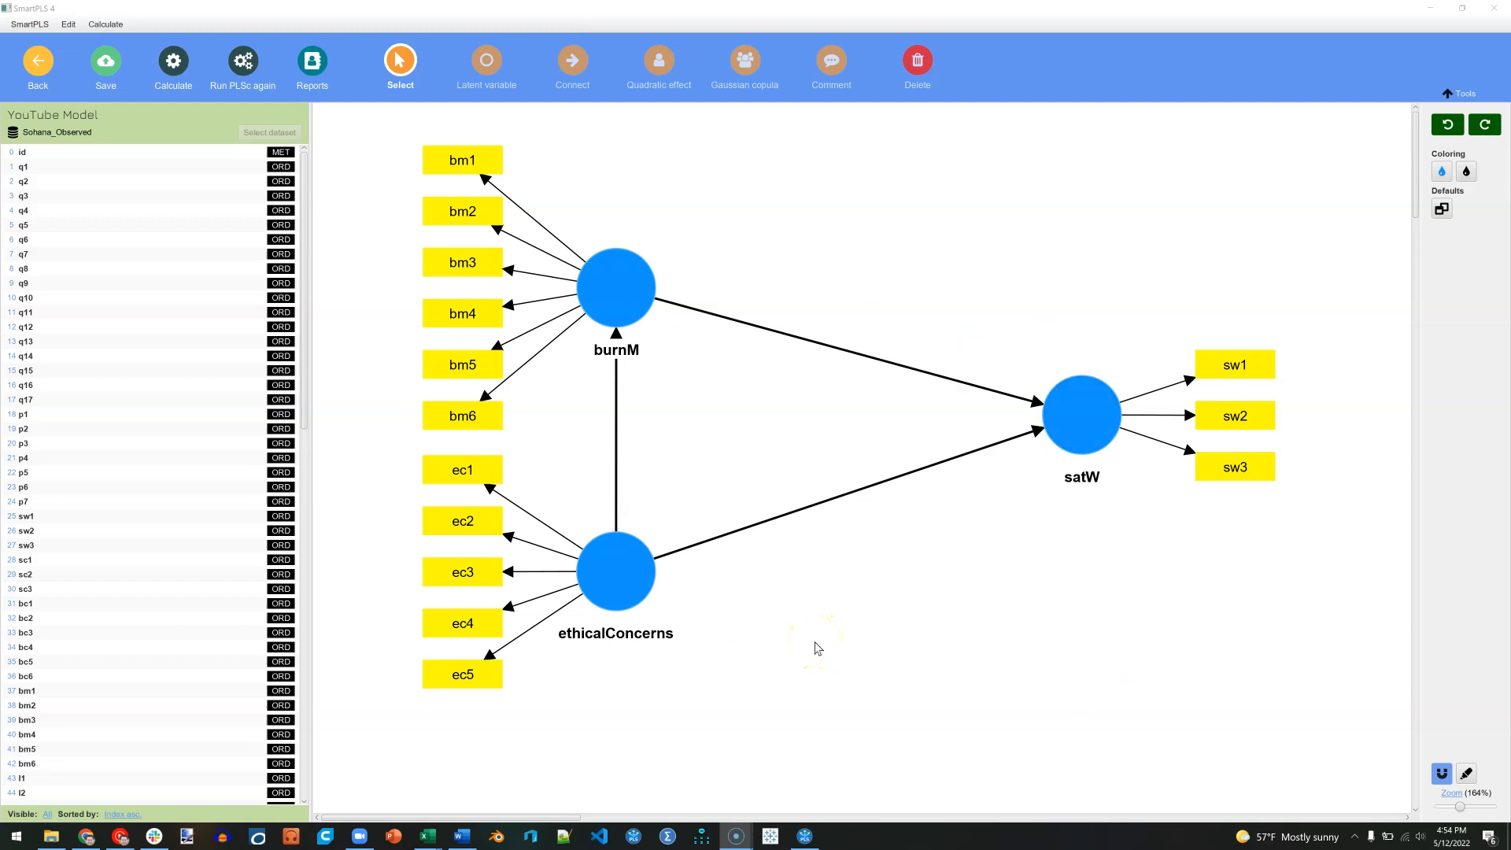
Adjust an option on the burnM construct from its context menu
click(615, 286)
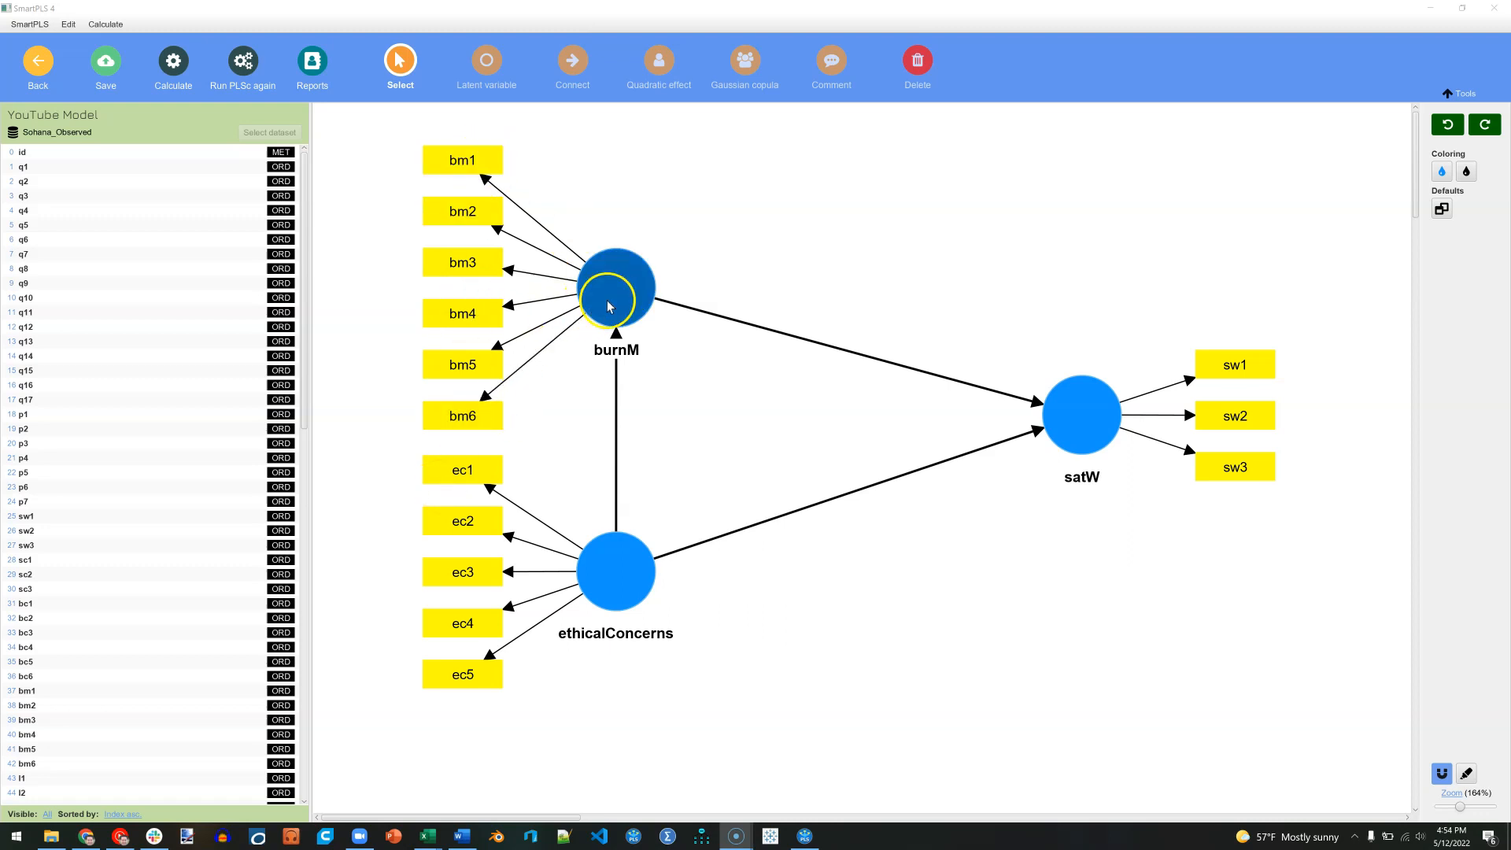
right_click(615, 286)
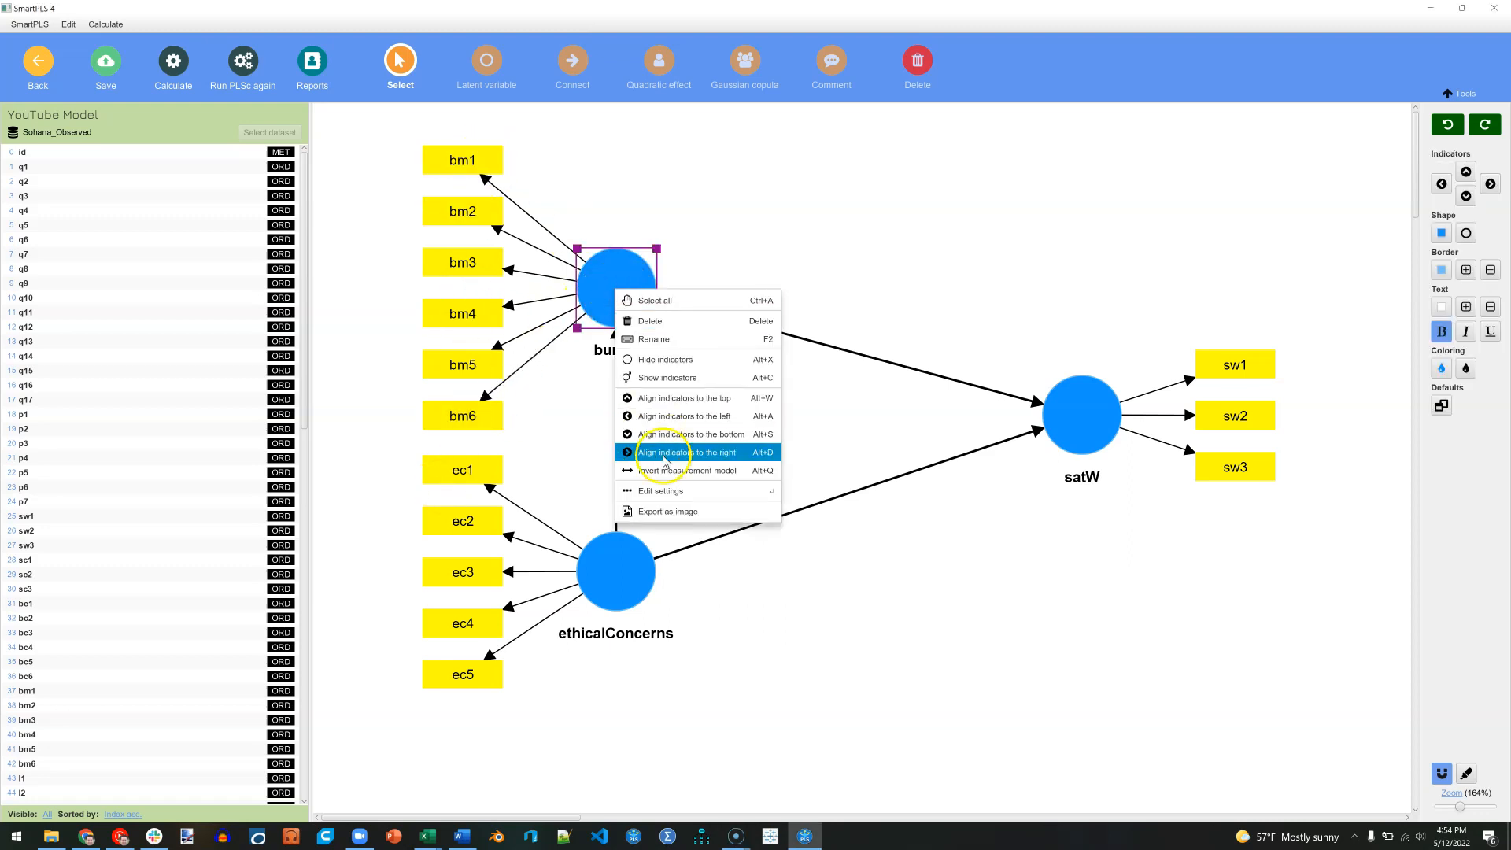
click(686, 451)
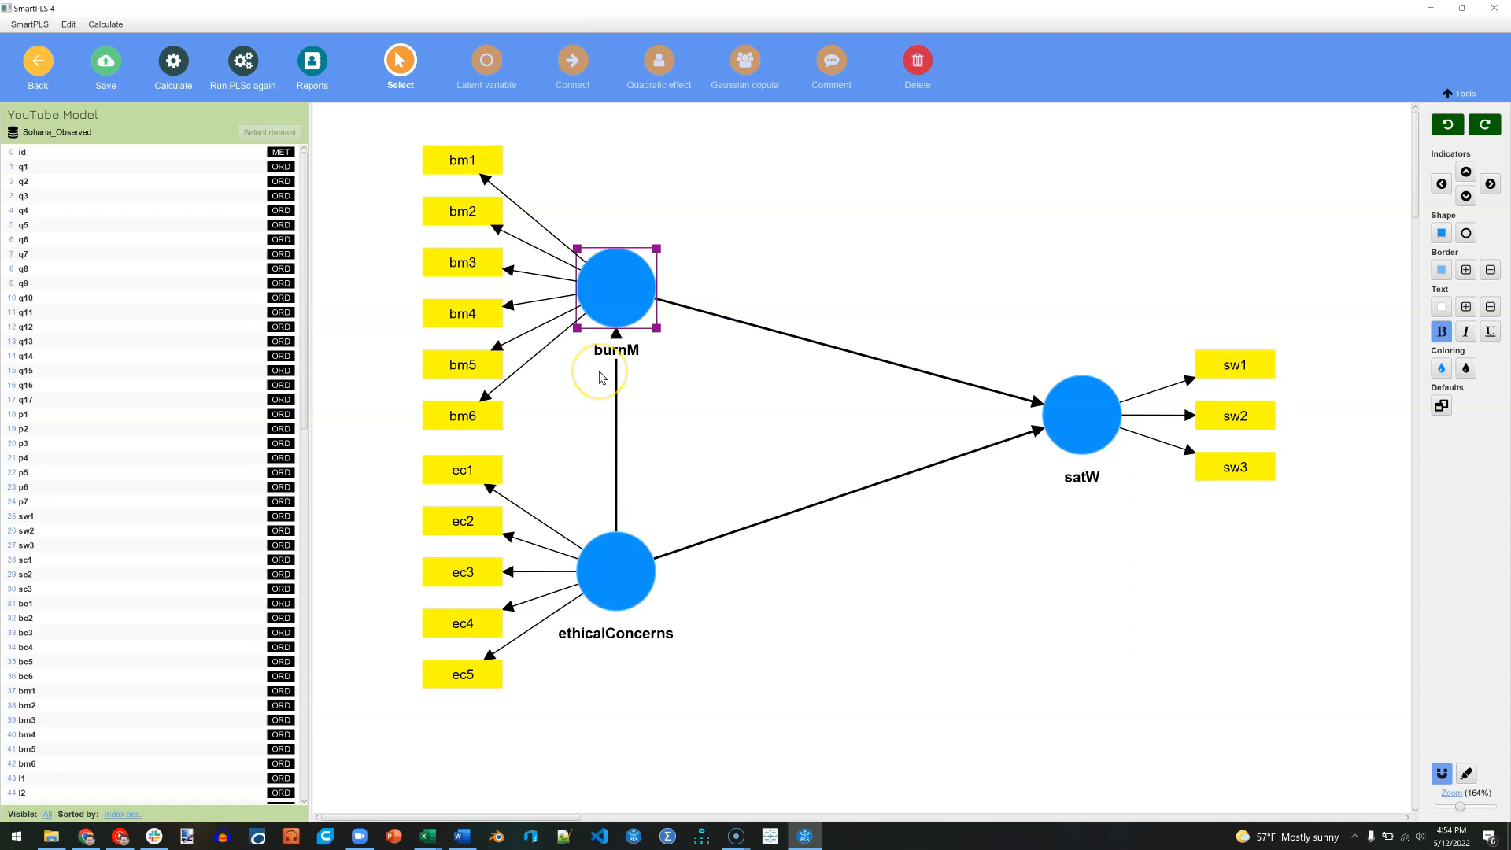
mouse_move(172, 60)
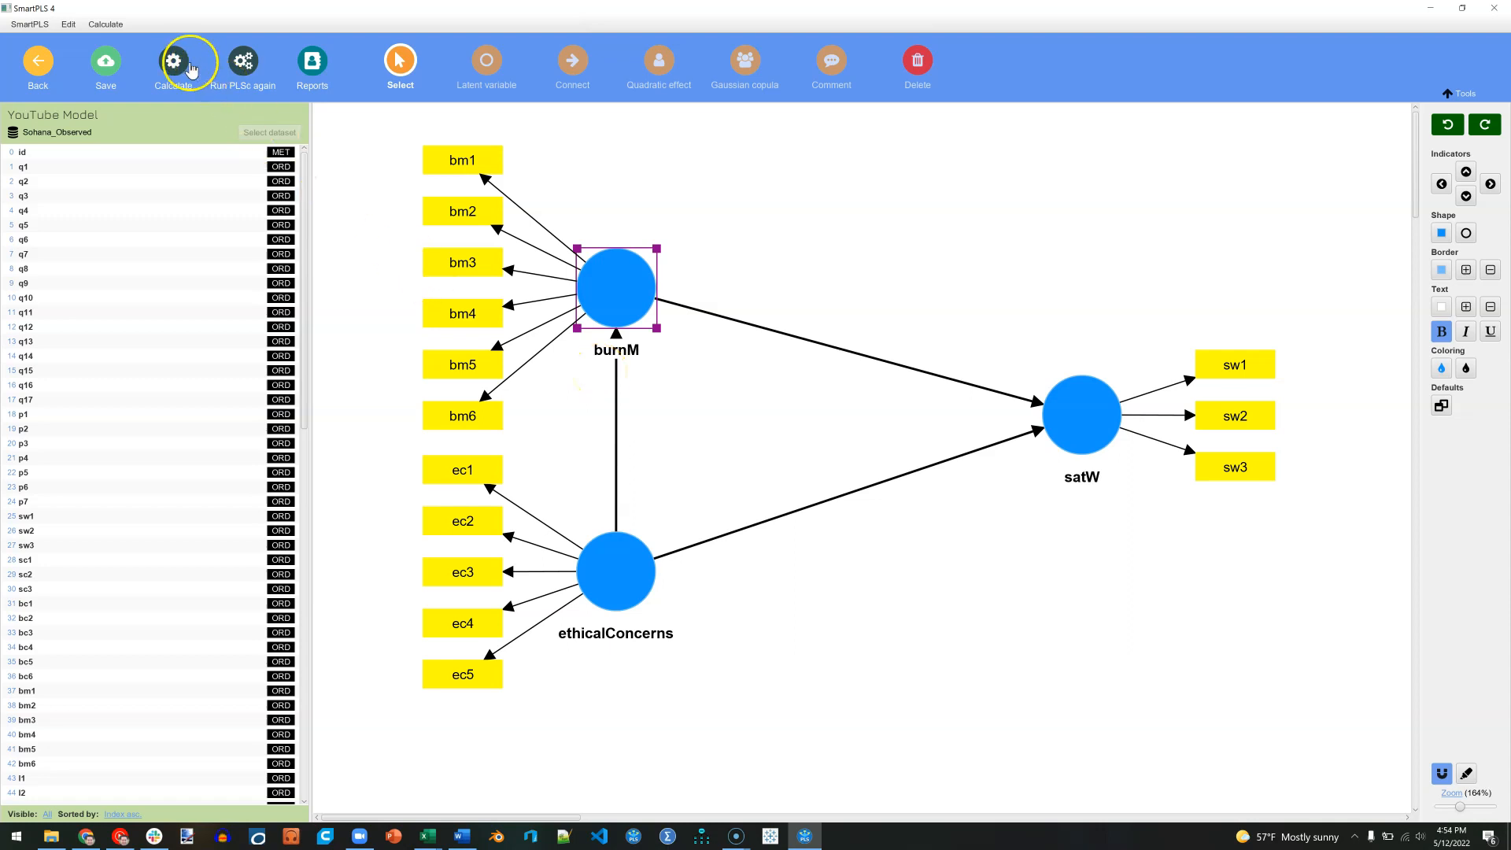
Start the consistent PLS-SEM calculation with the default setup
click(173, 60)
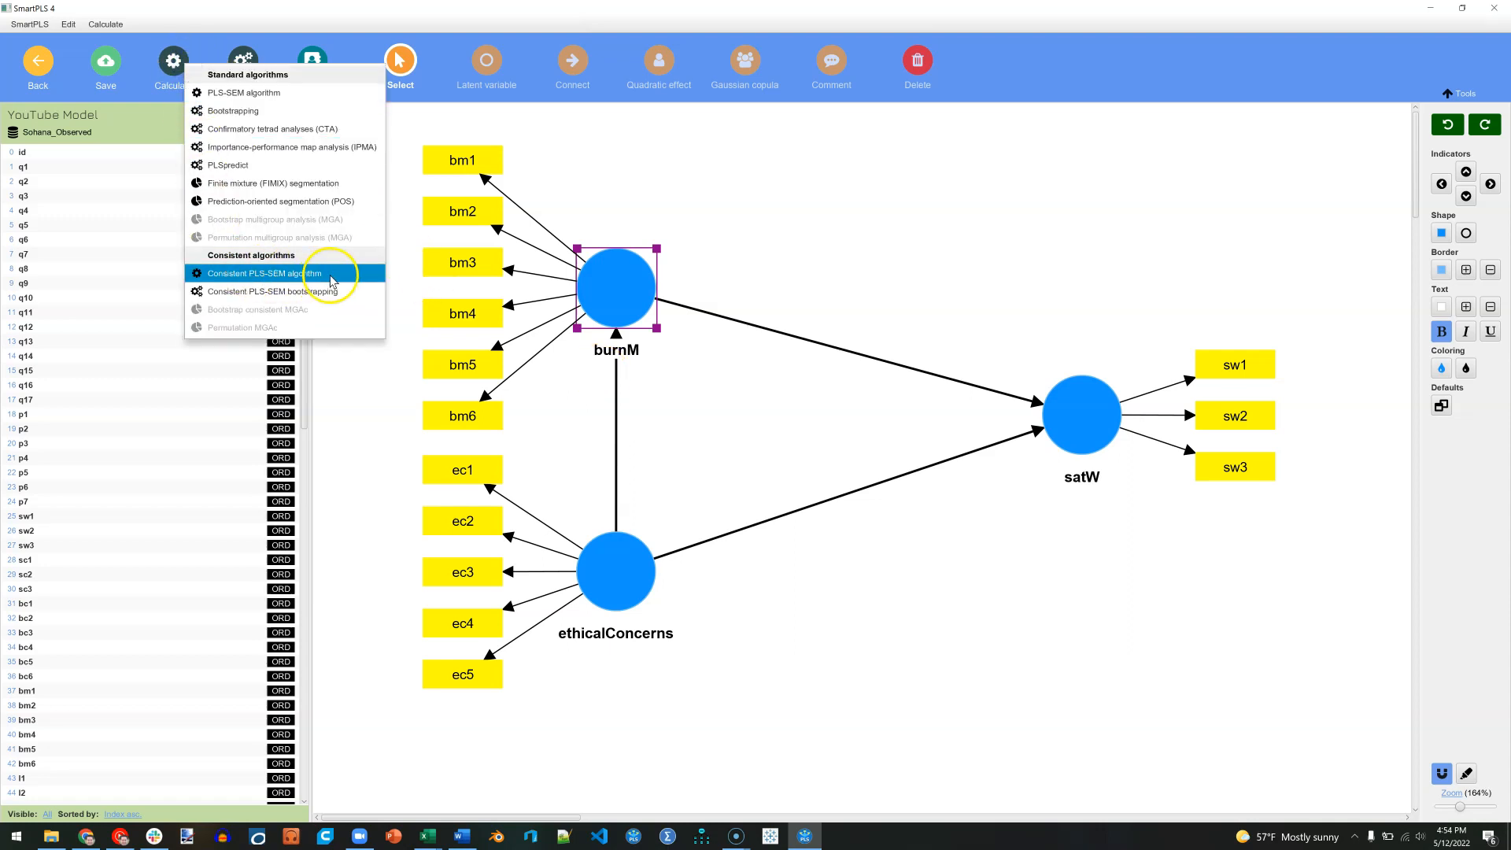
click(263, 273)
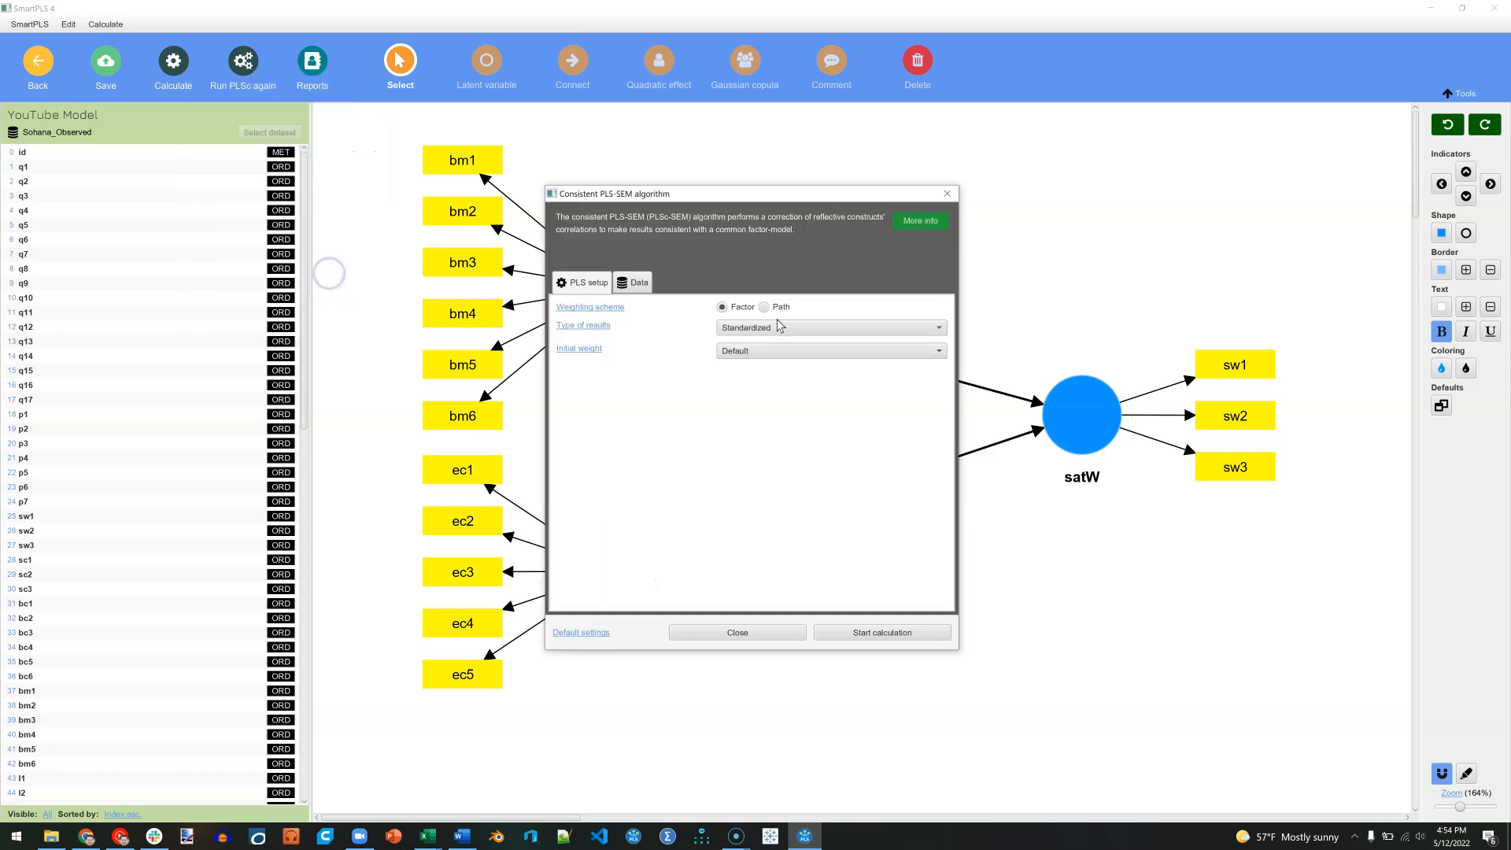
click(722, 307)
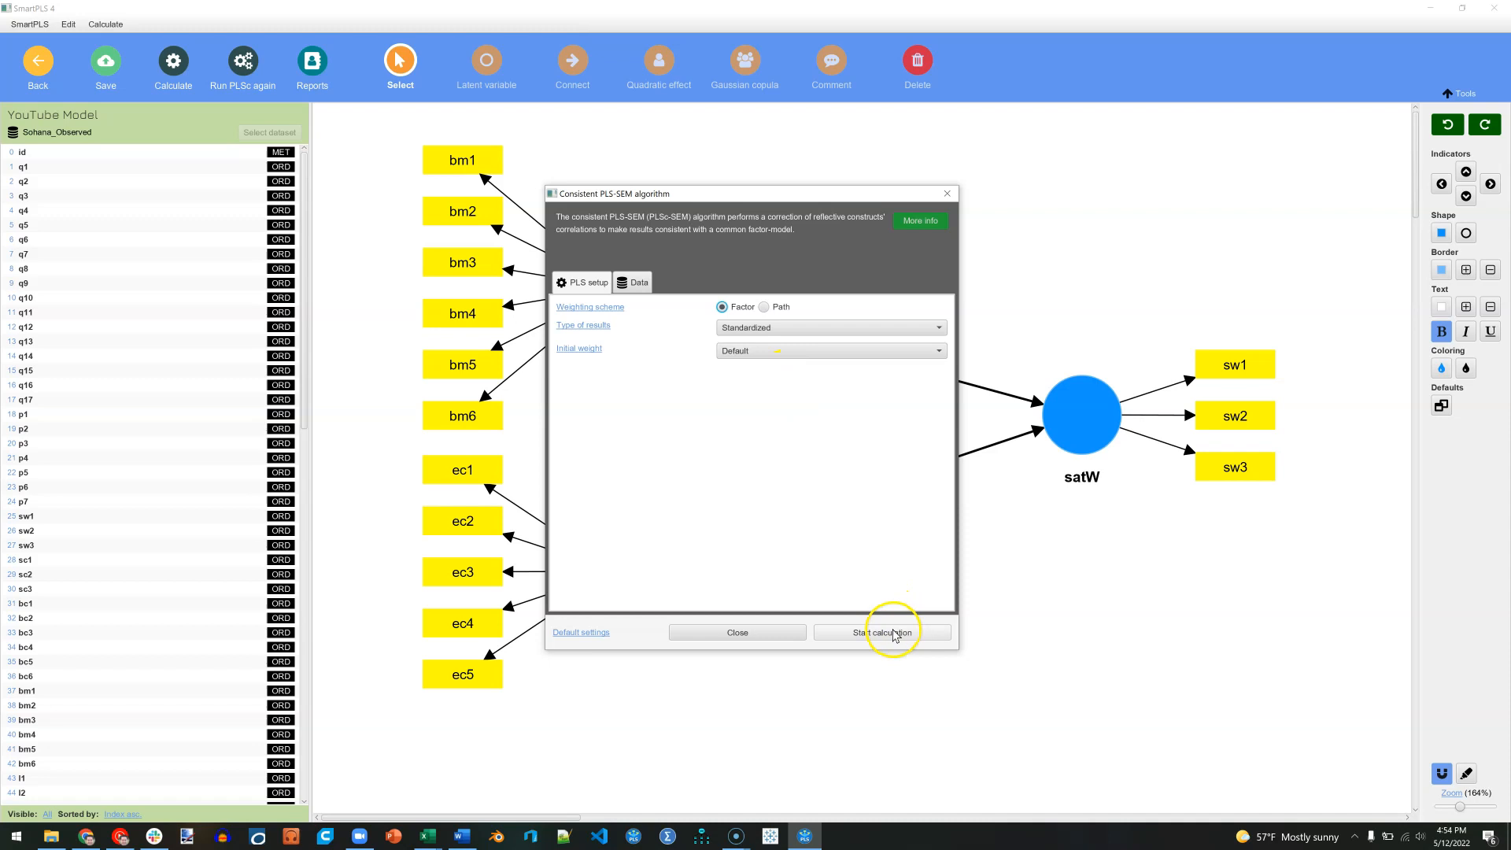
click(884, 633)
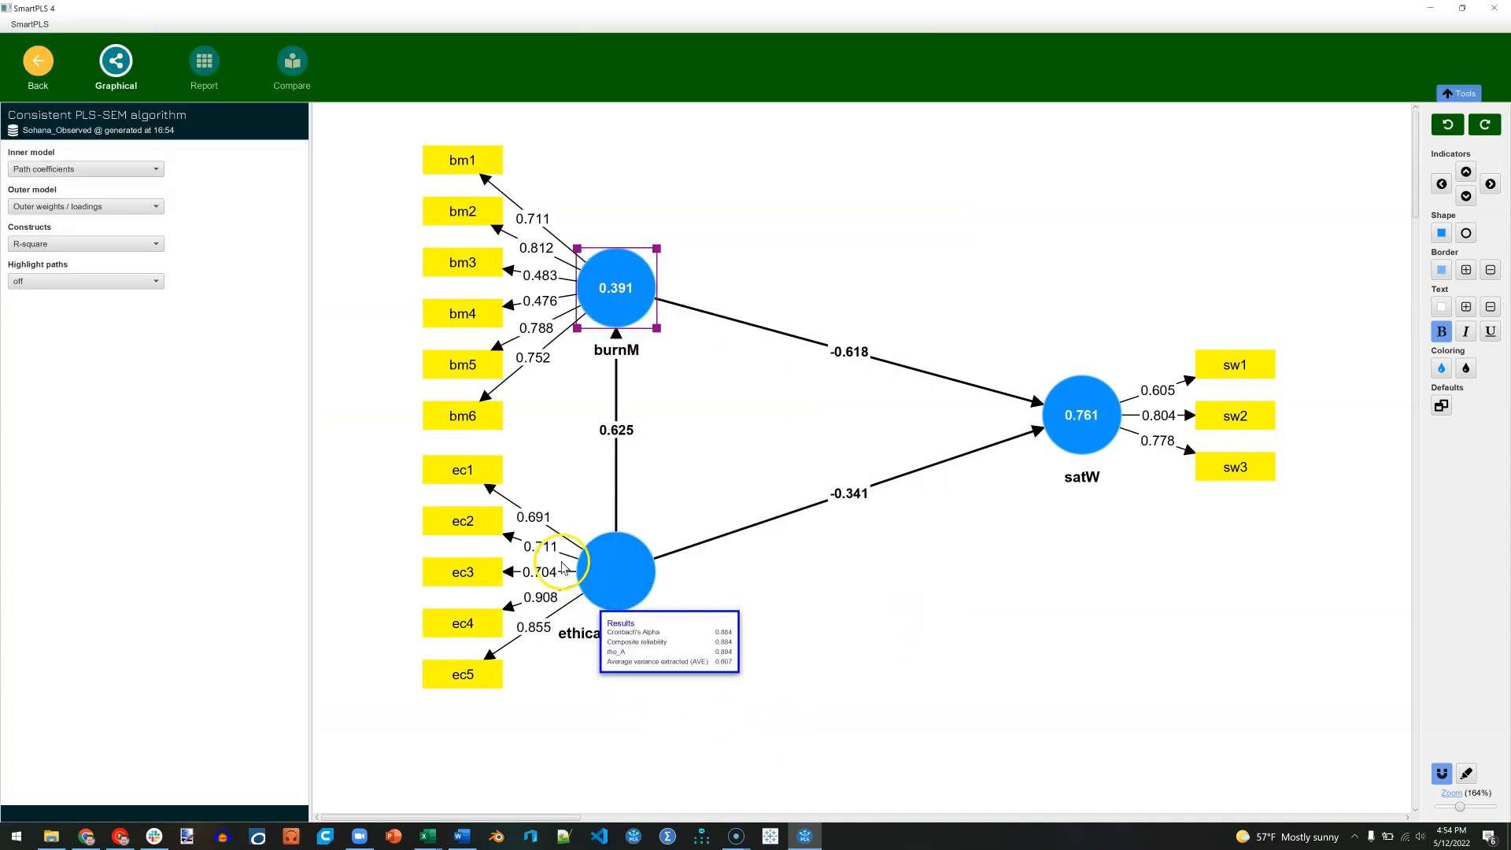
mouse_move(540, 639)
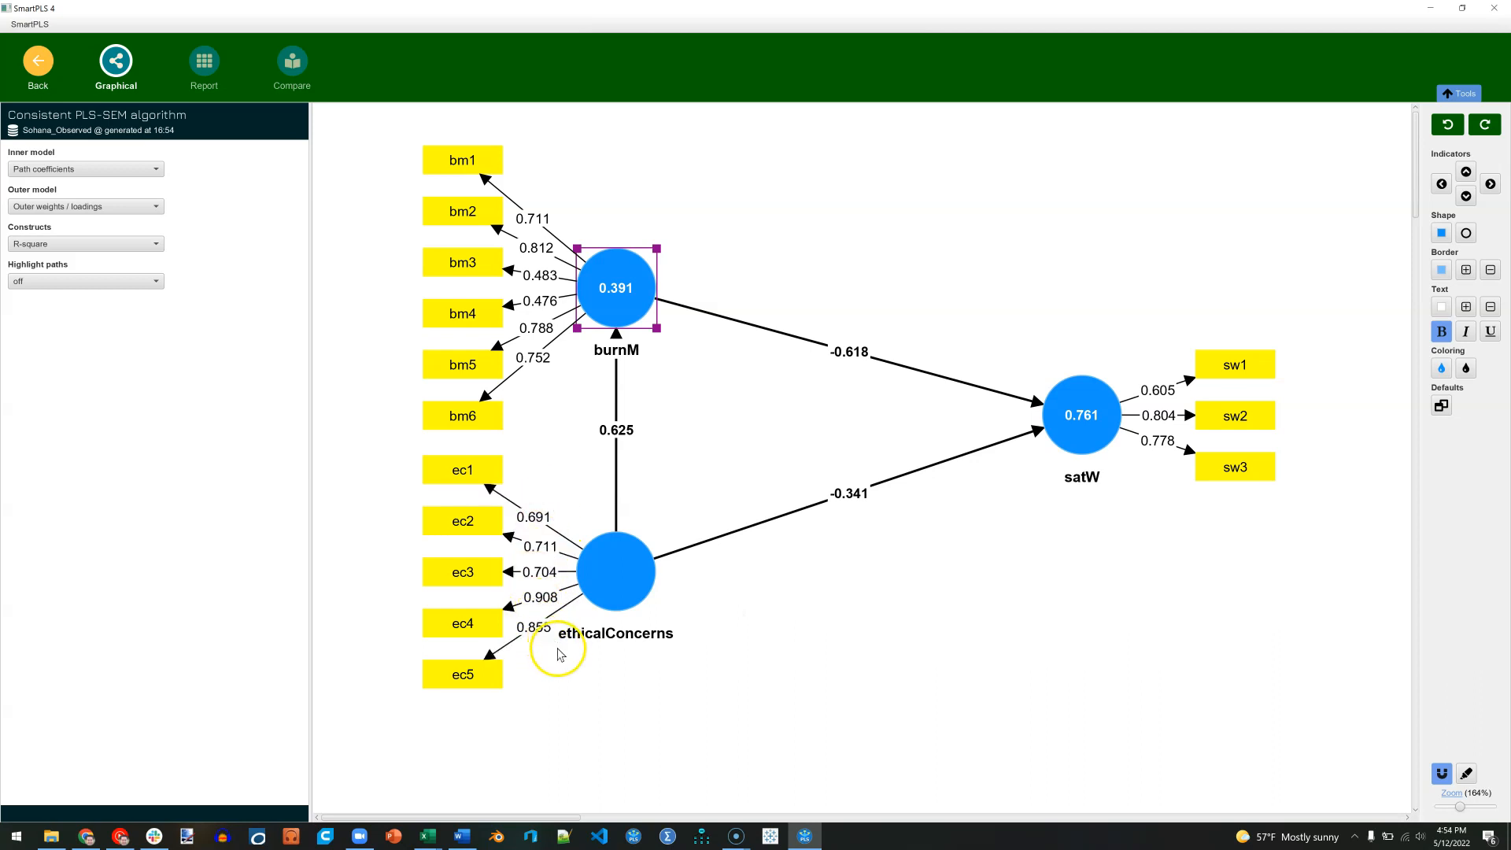
mouse_move(627, 664)
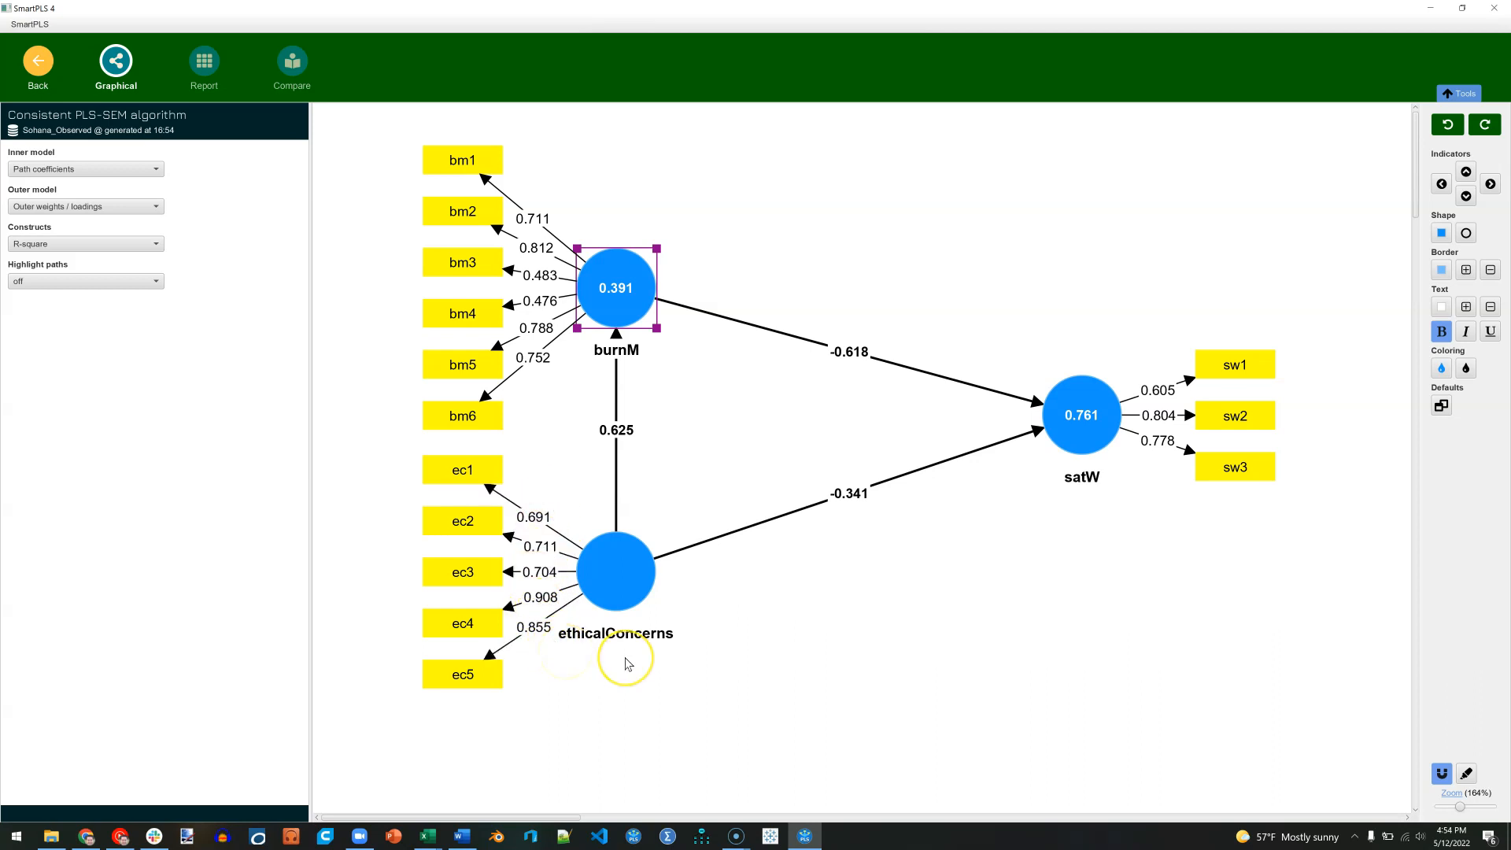
mouse_move(624, 664)
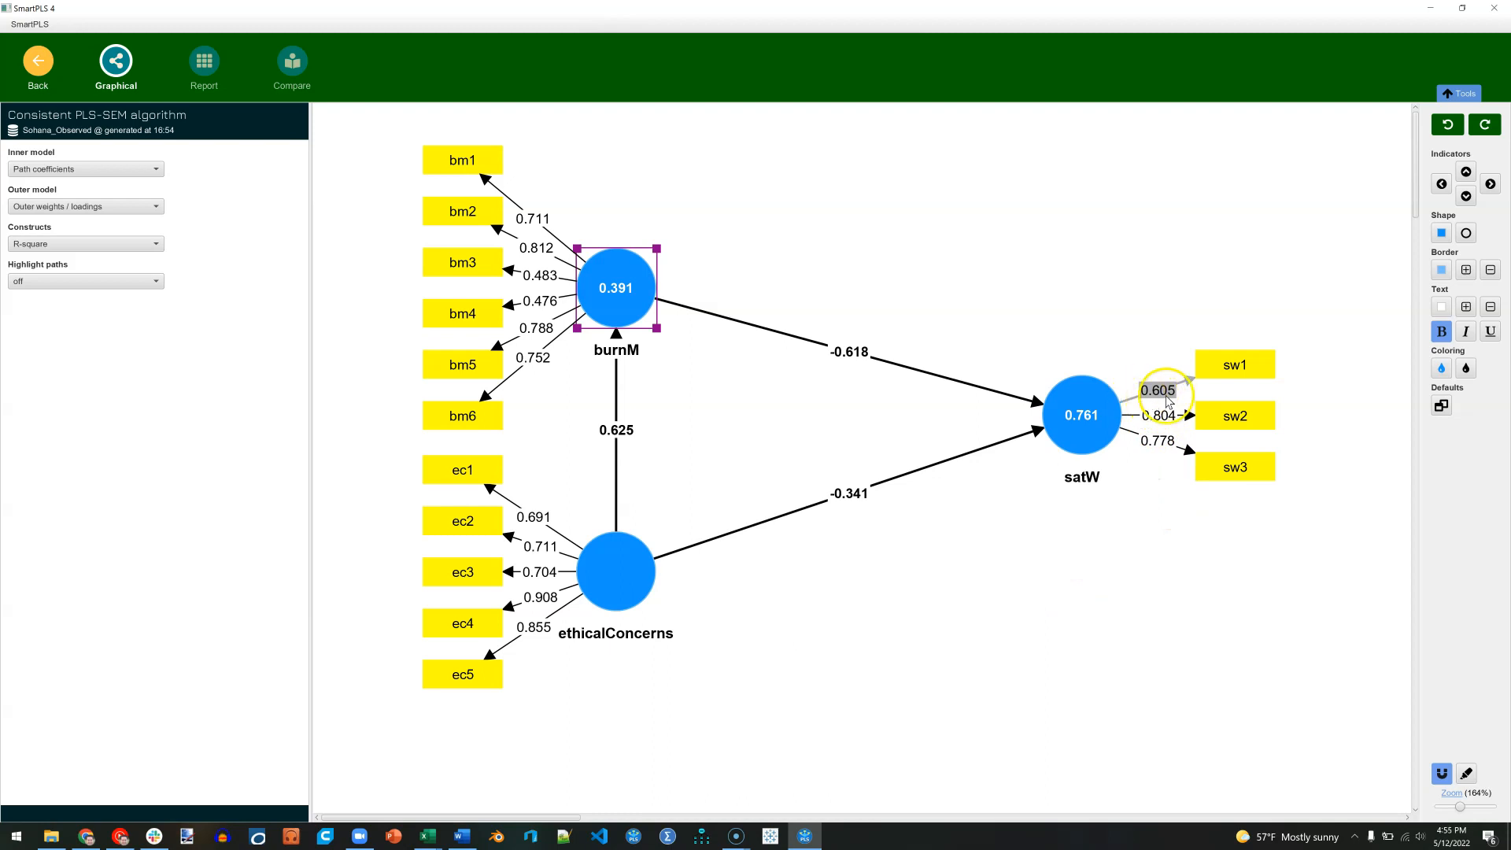
mouse_move(1167, 424)
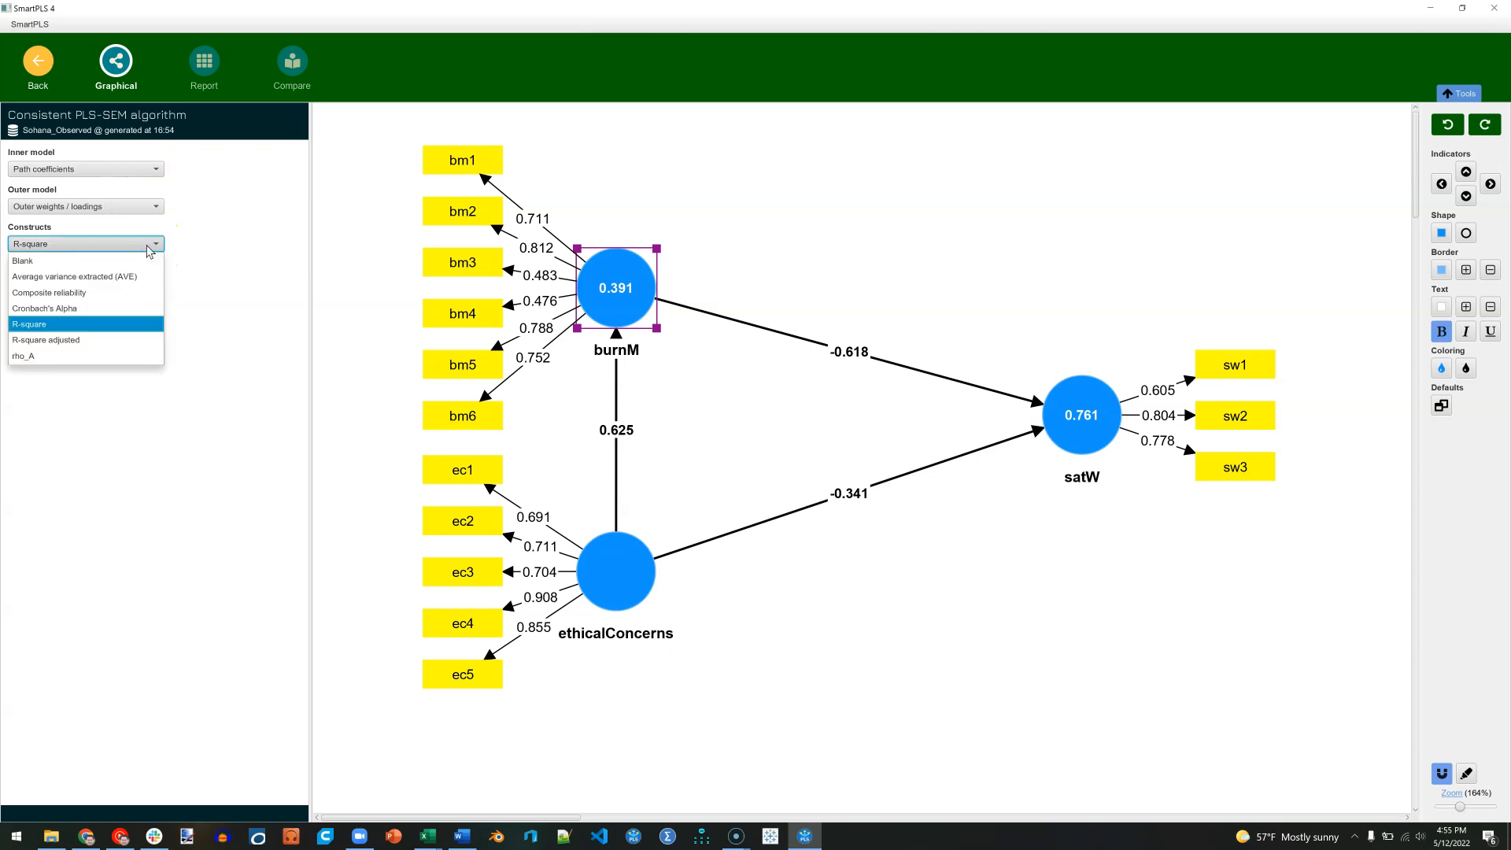
Display composite reliability inside each construct (burnM 0.835, ethicalConcerns 0.884, satW 0.776)
click(74, 277)
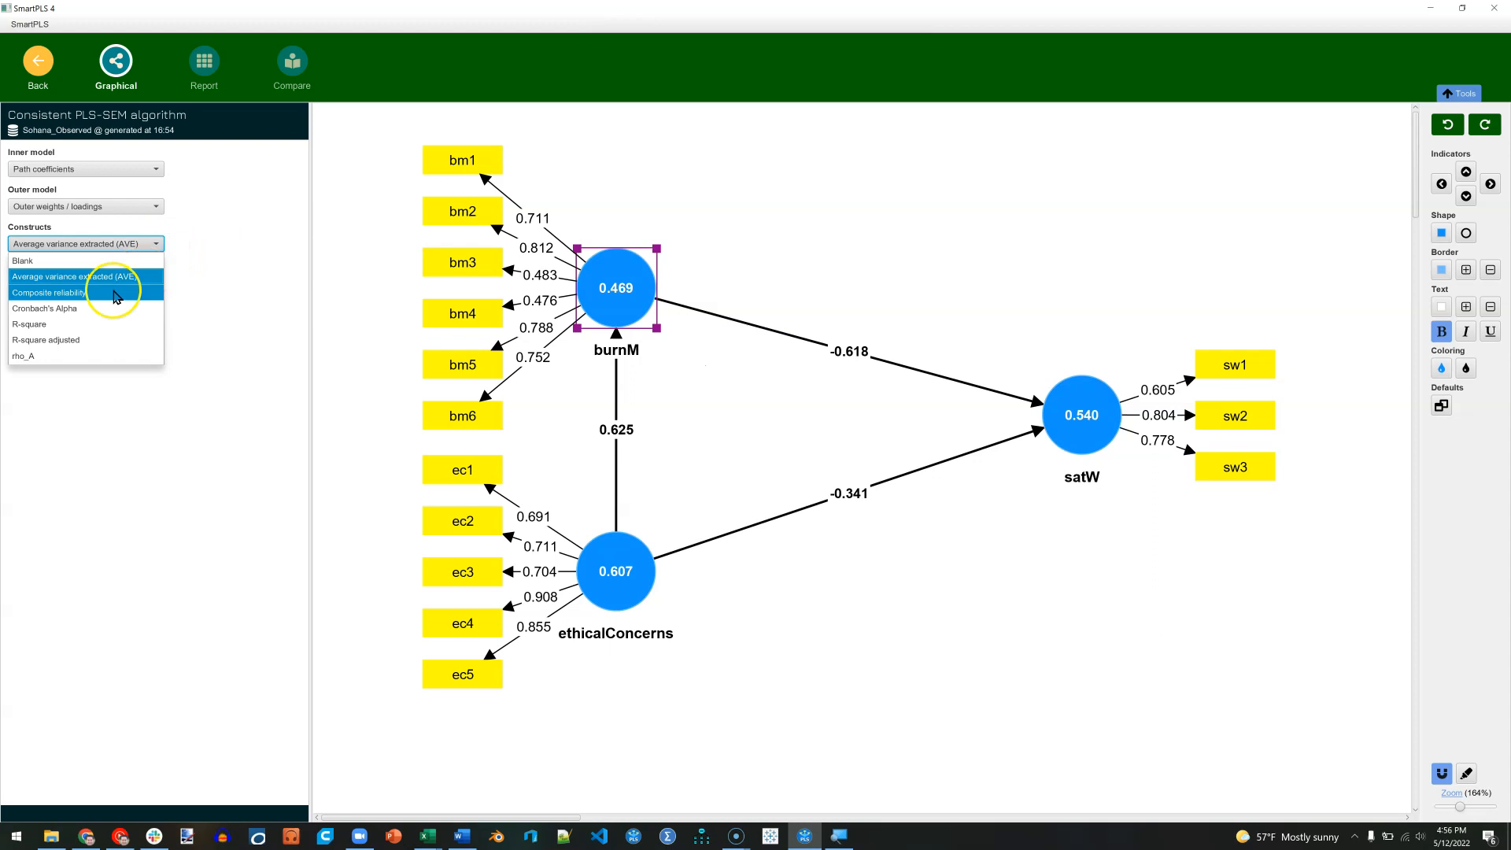
click(48, 293)
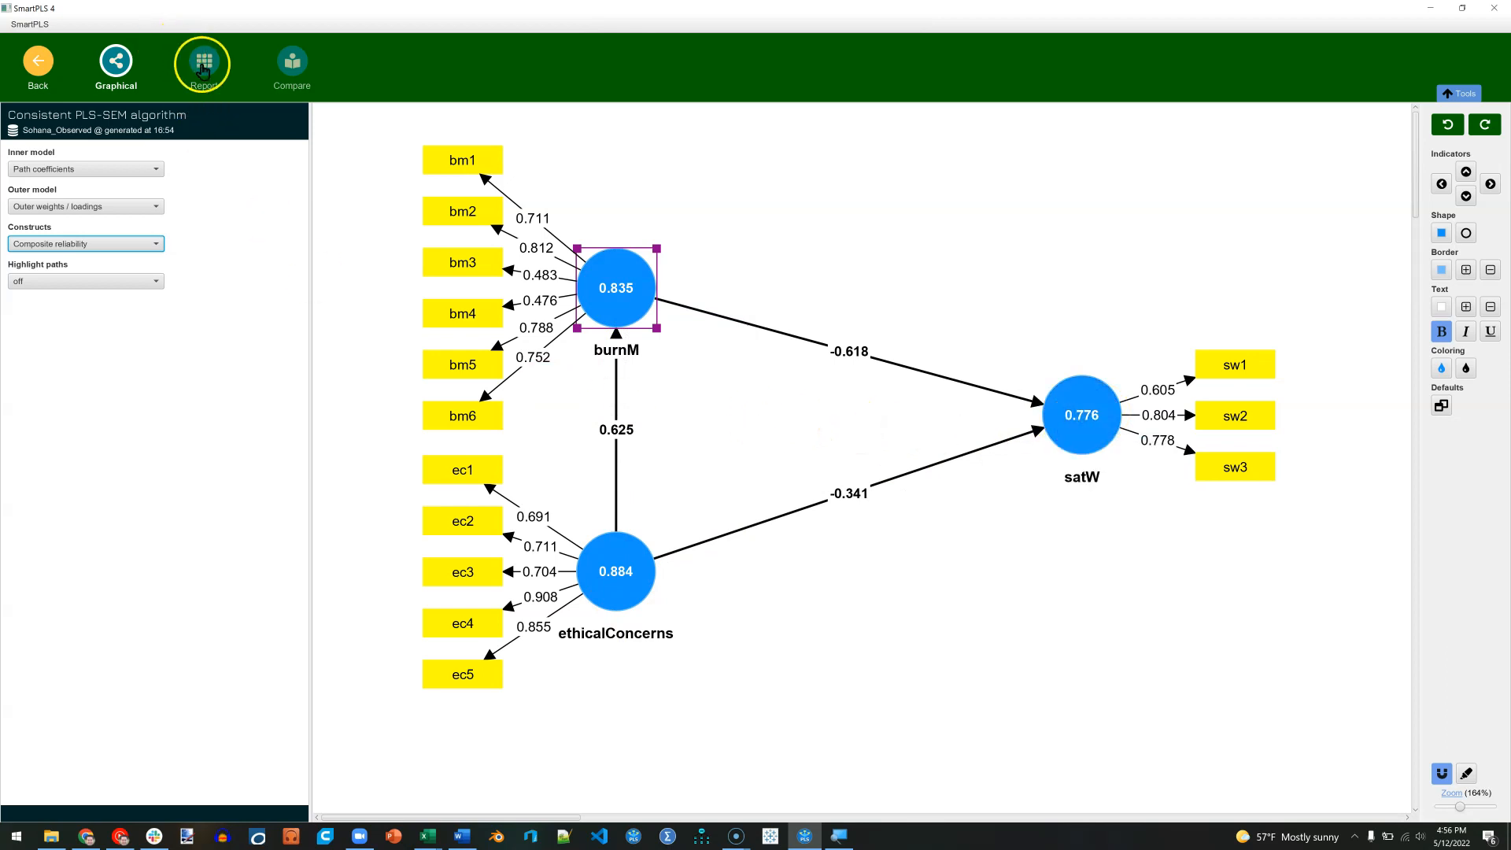
Show the report's reliability and validity overview with Cronbach's alpha, rho_A, composite reliability and AVE
click(203, 63)
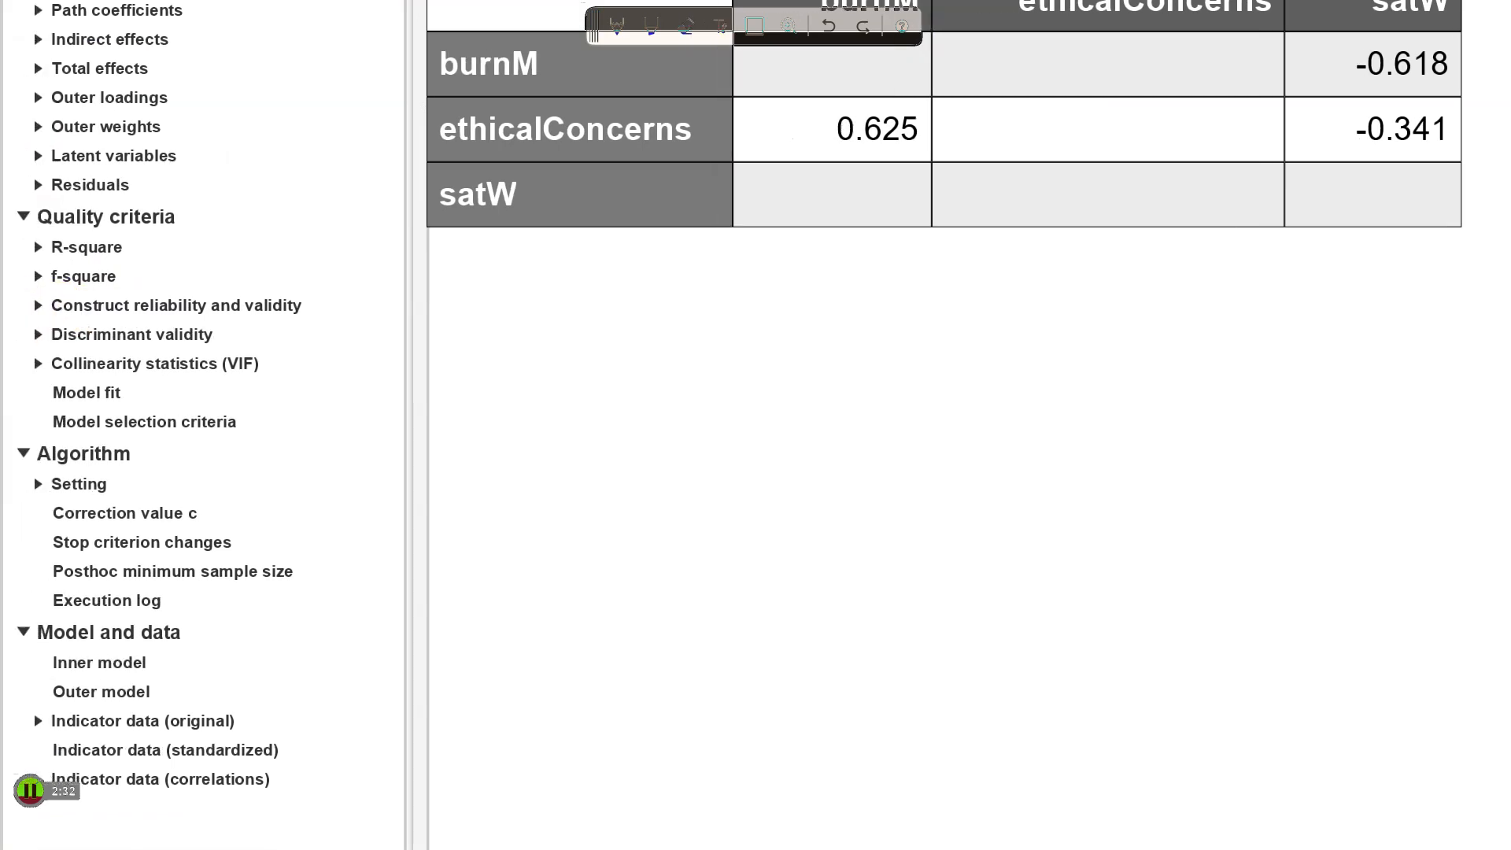
click(176, 305)
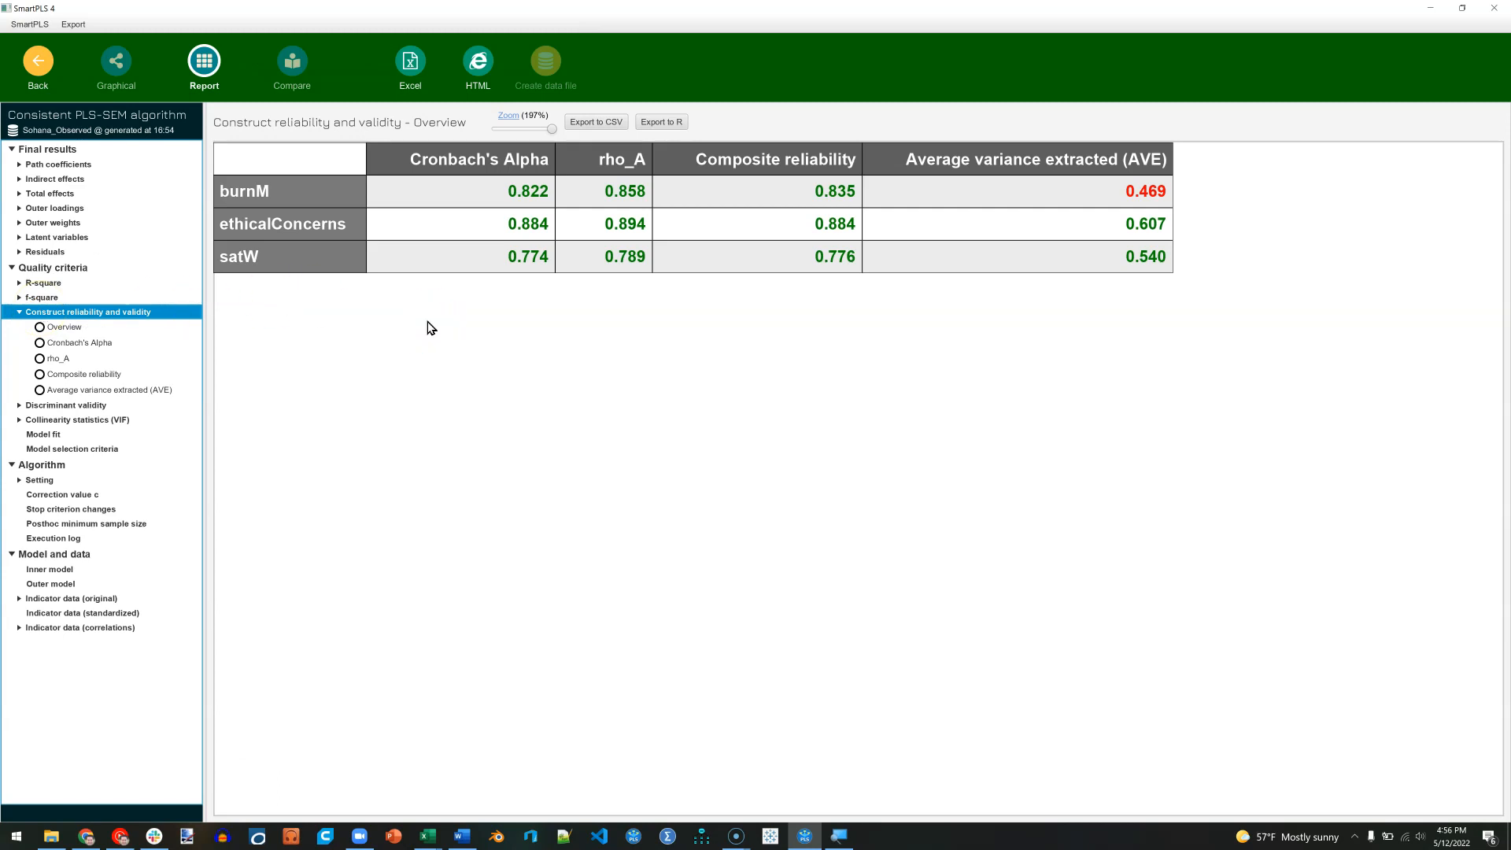
click(528, 191)
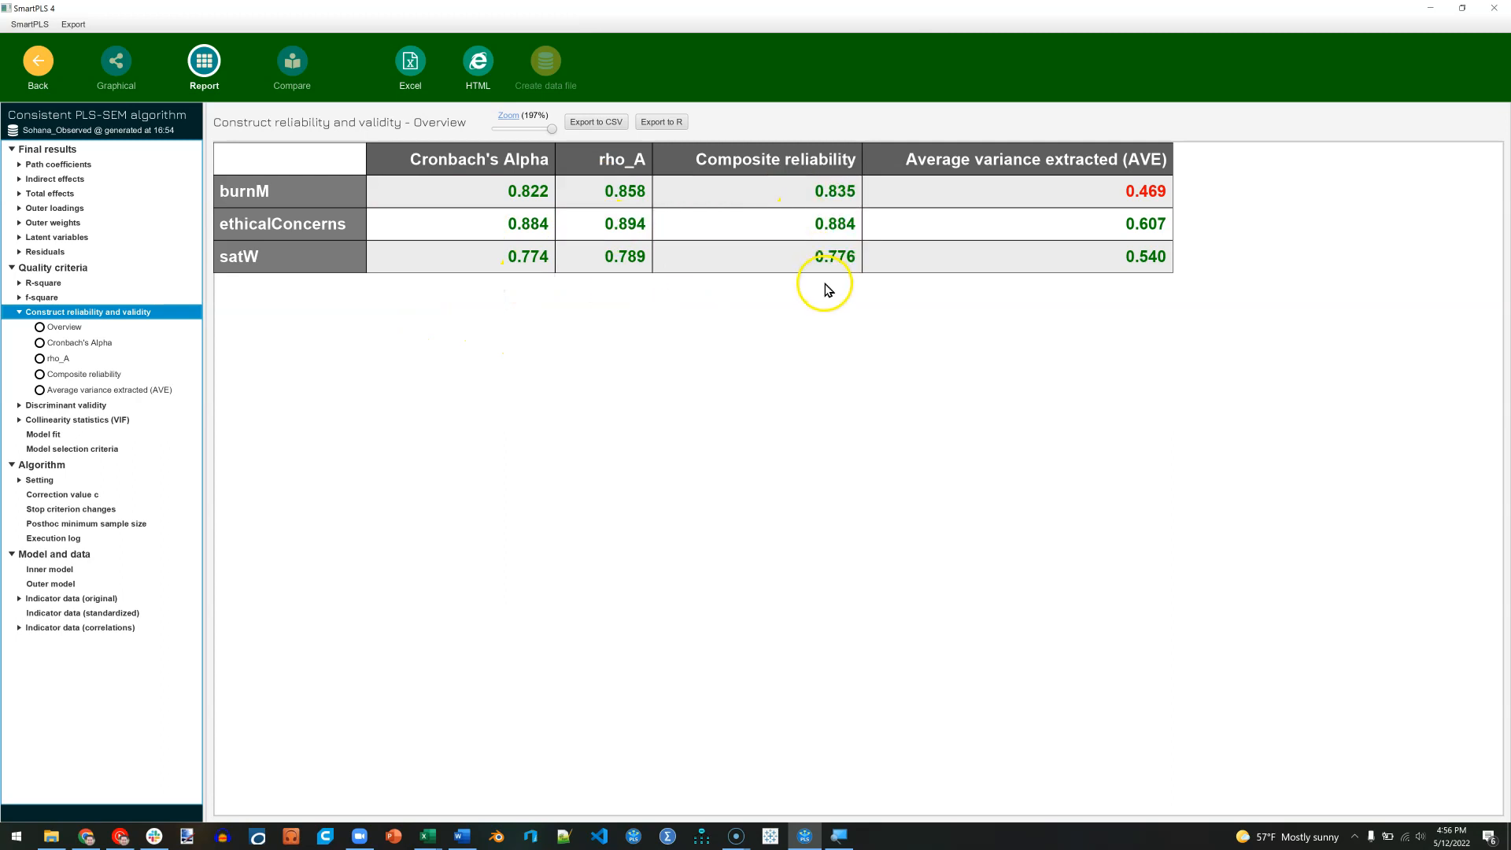
mouse_move(1092, 316)
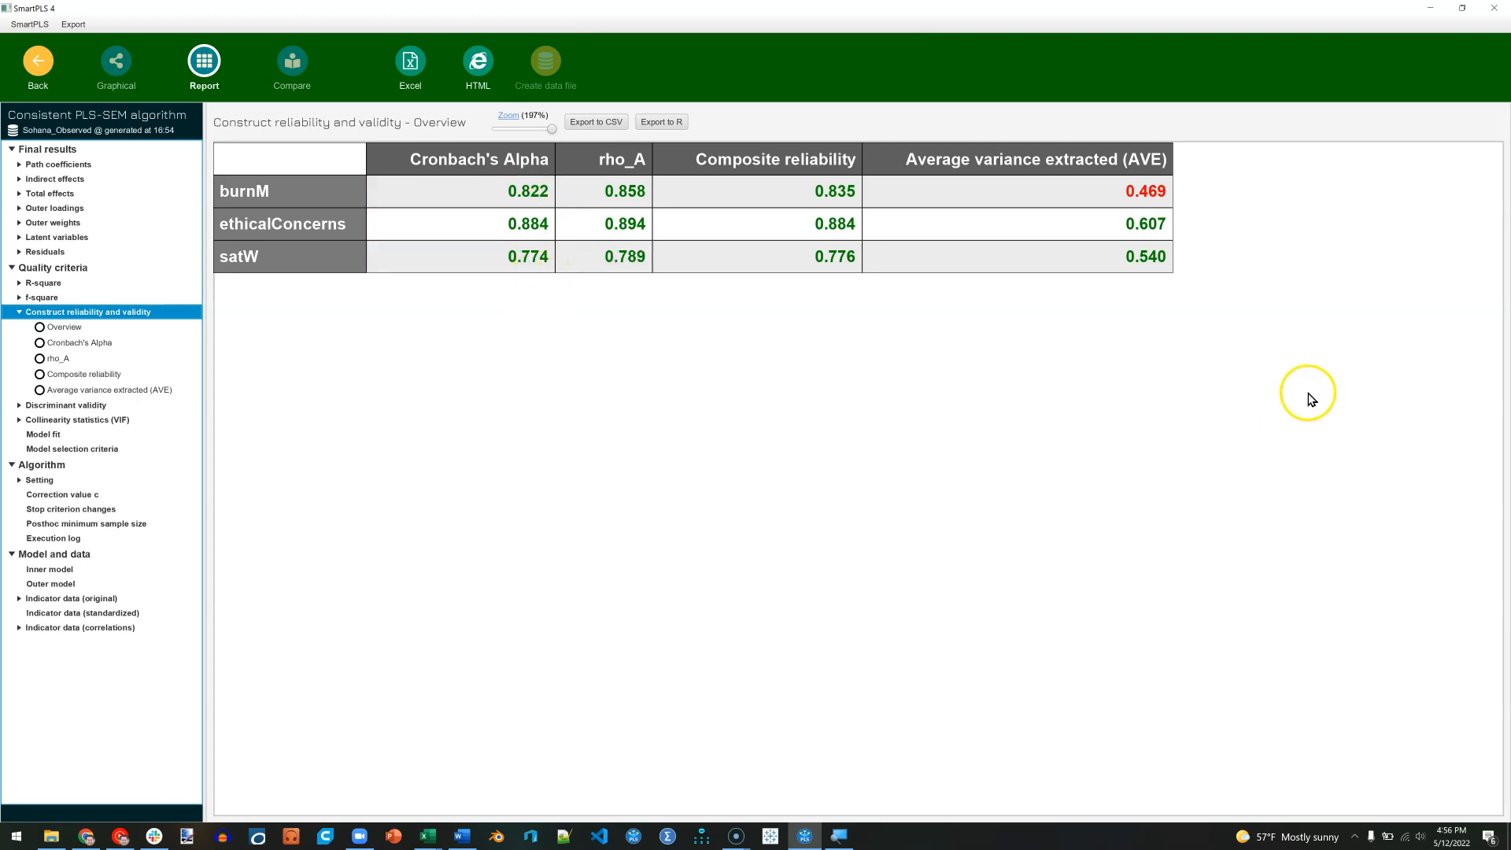
mouse_move(1153, 203)
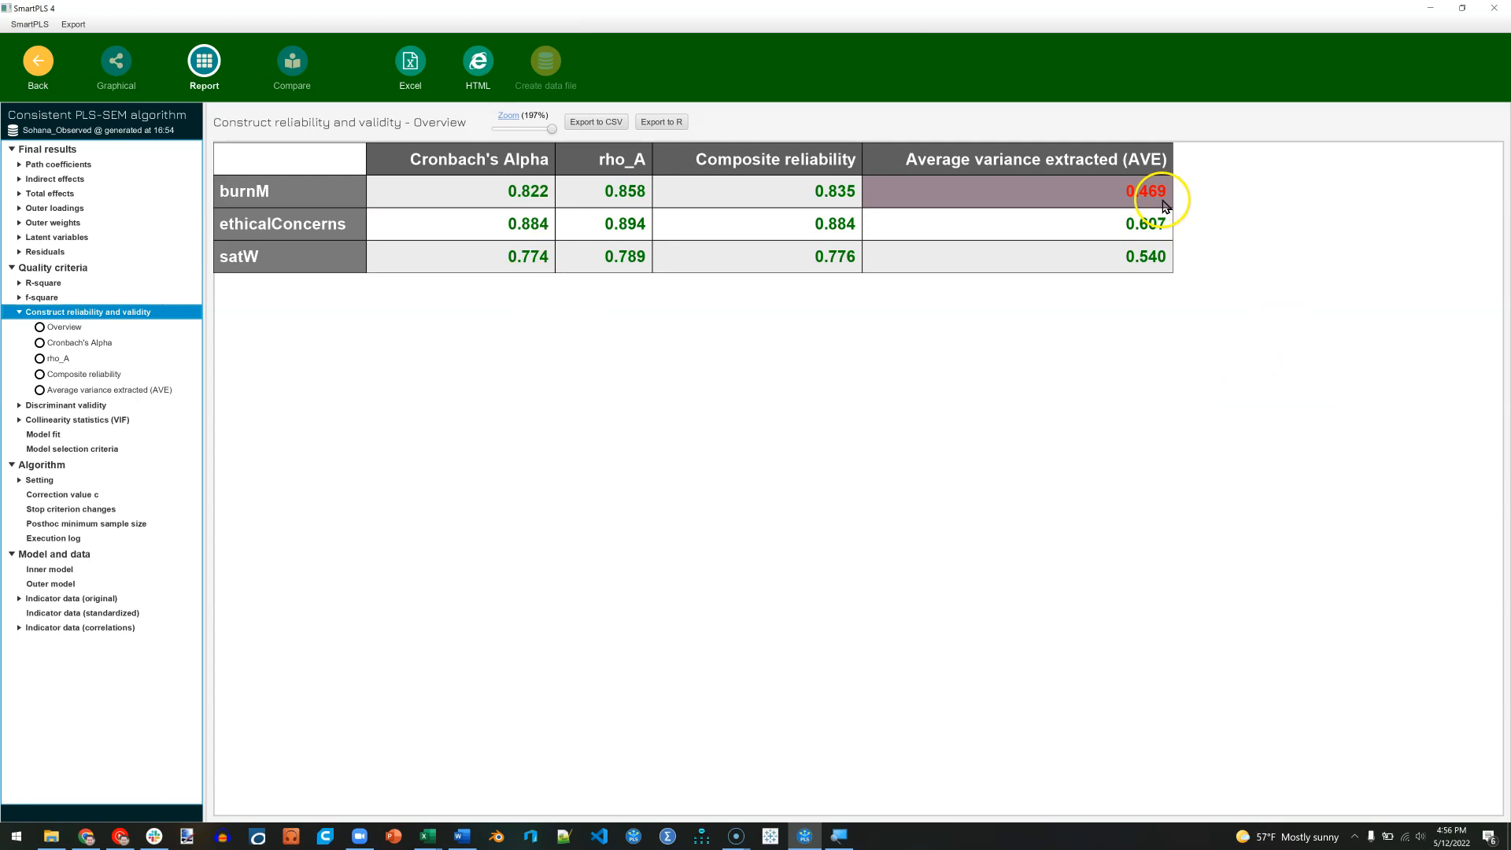
mouse_move(1087, 274)
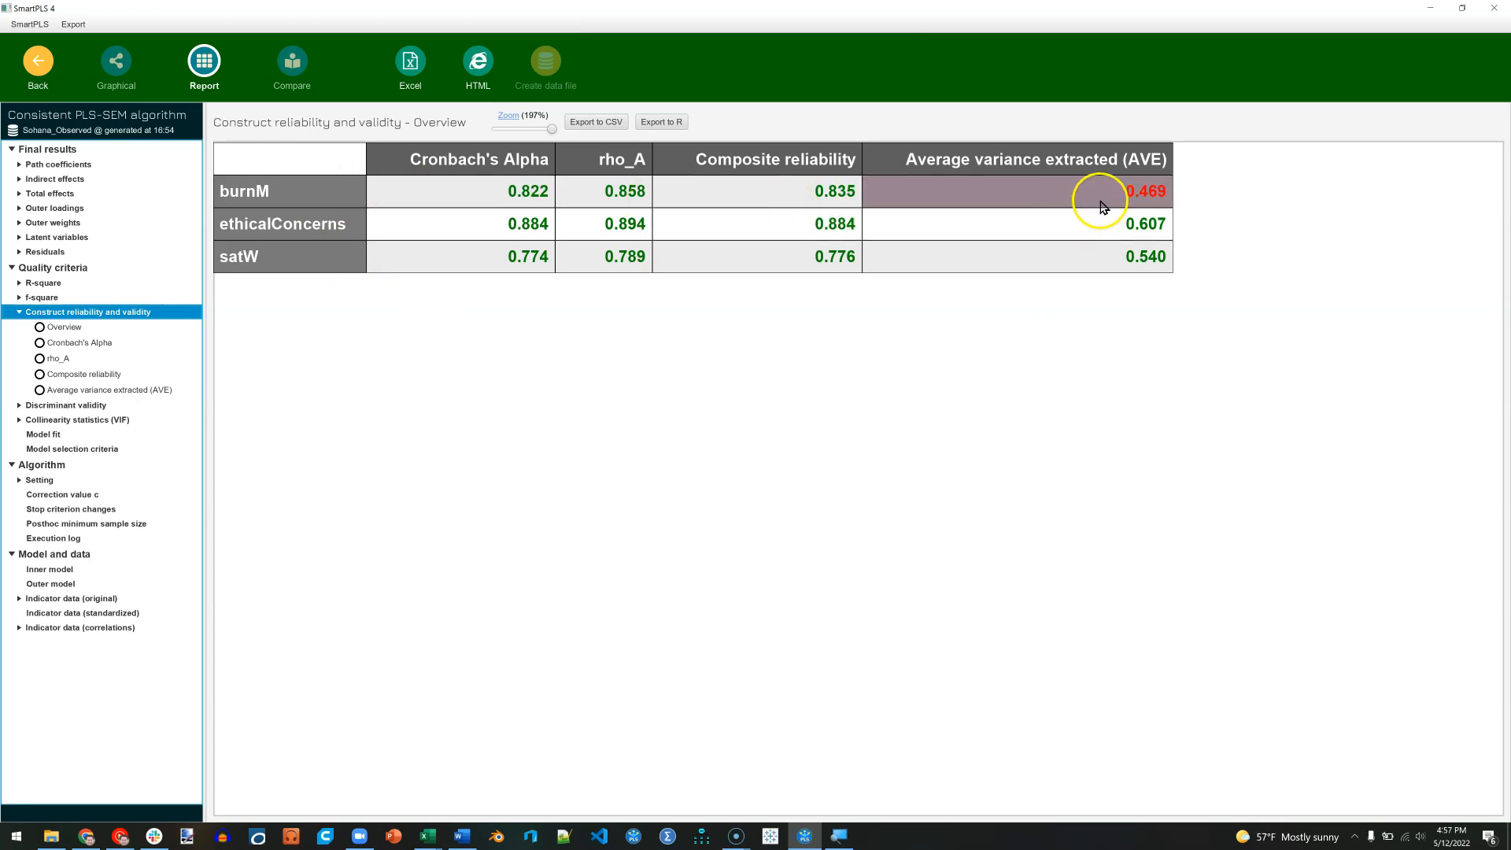
mouse_move(1164, 203)
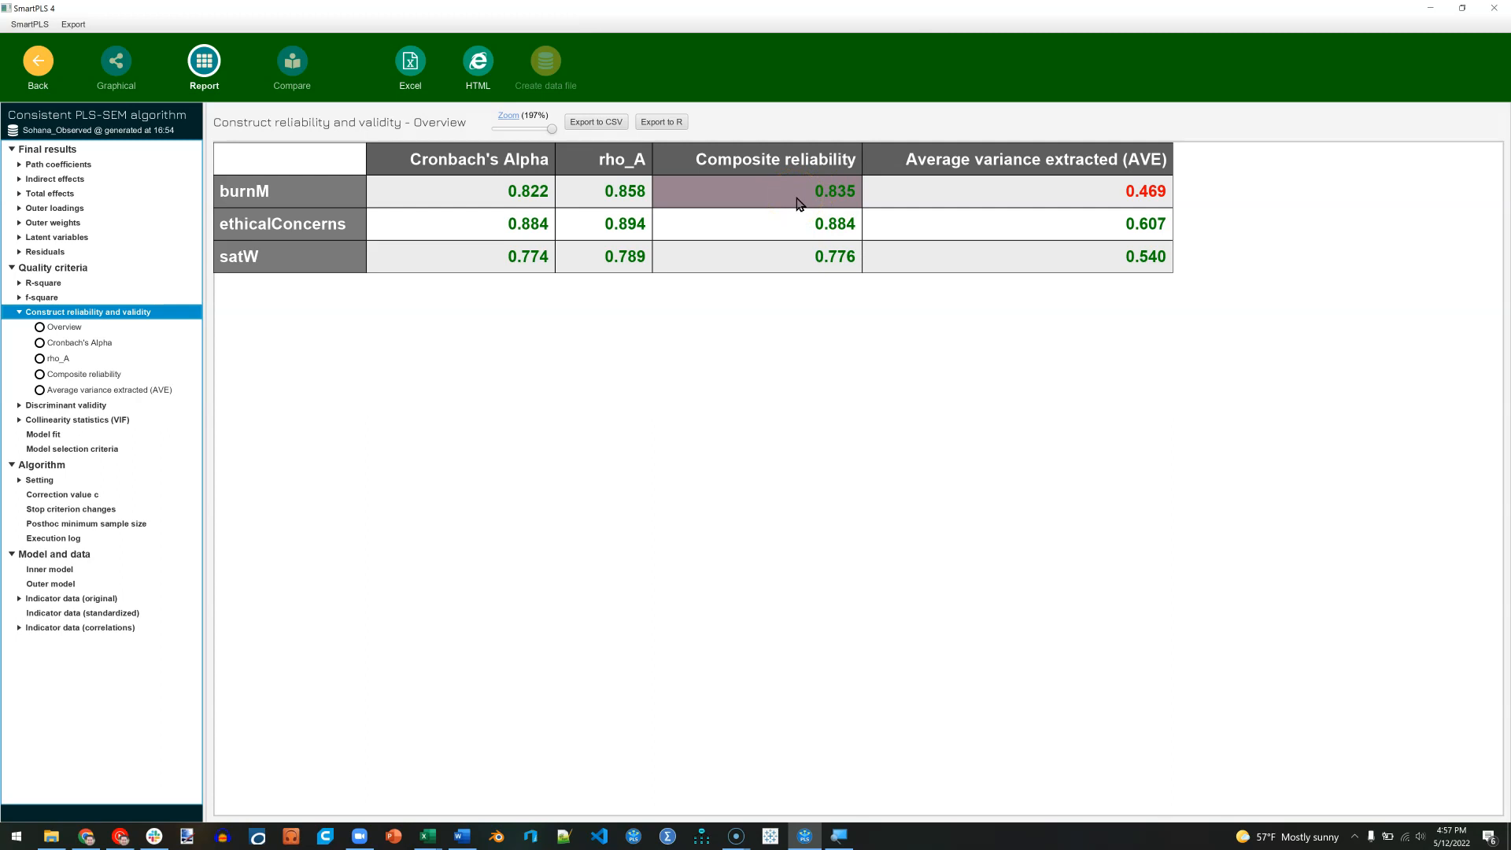
click(64, 327)
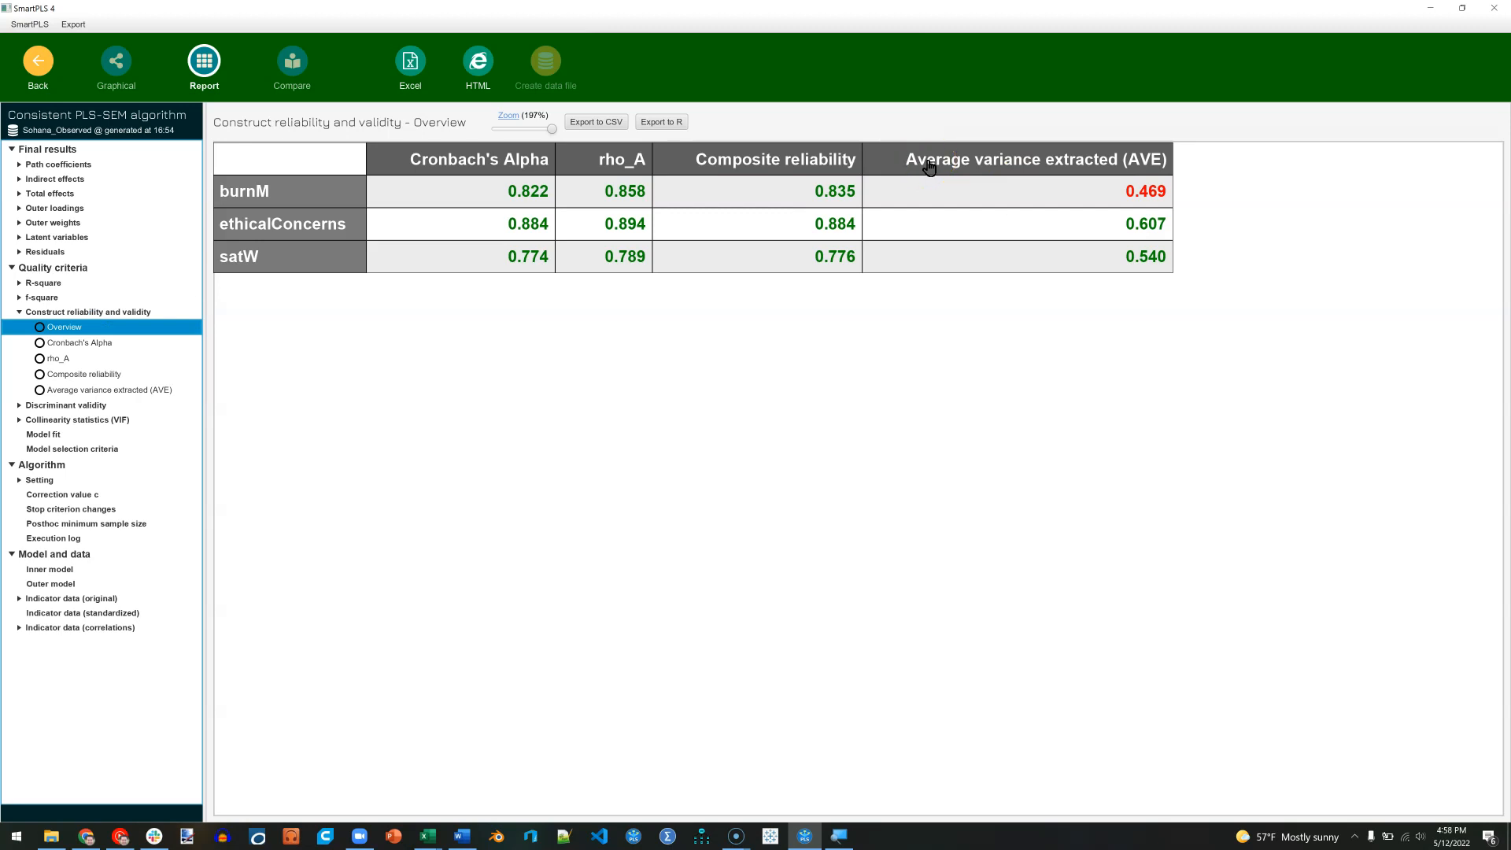
mouse_move(104, 214)
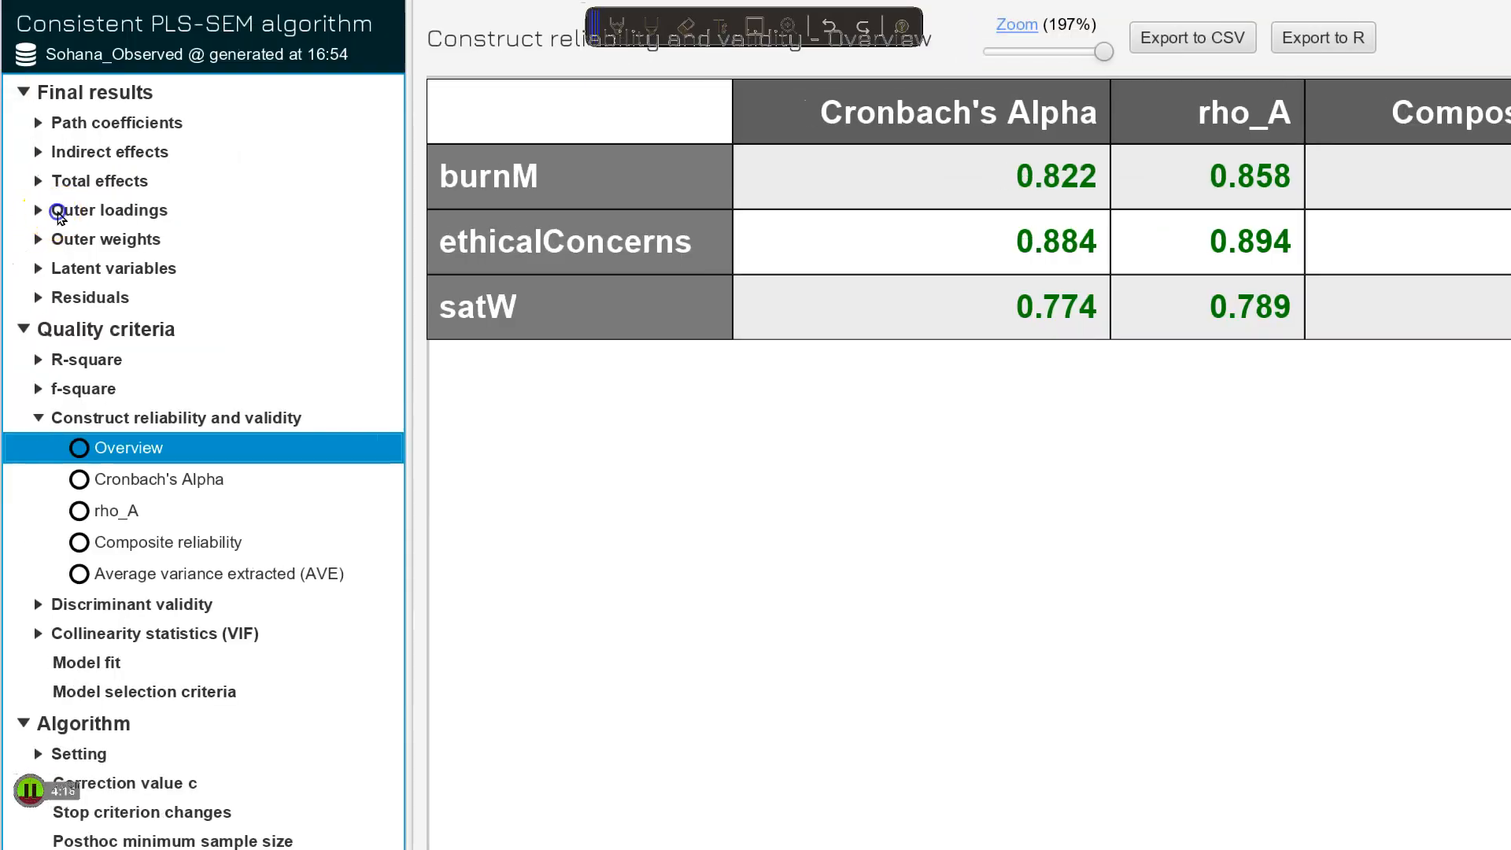
Review the outer loadings matrix (bm3 0.483, bm4 0.476) and return to the results diagram
click(111, 210)
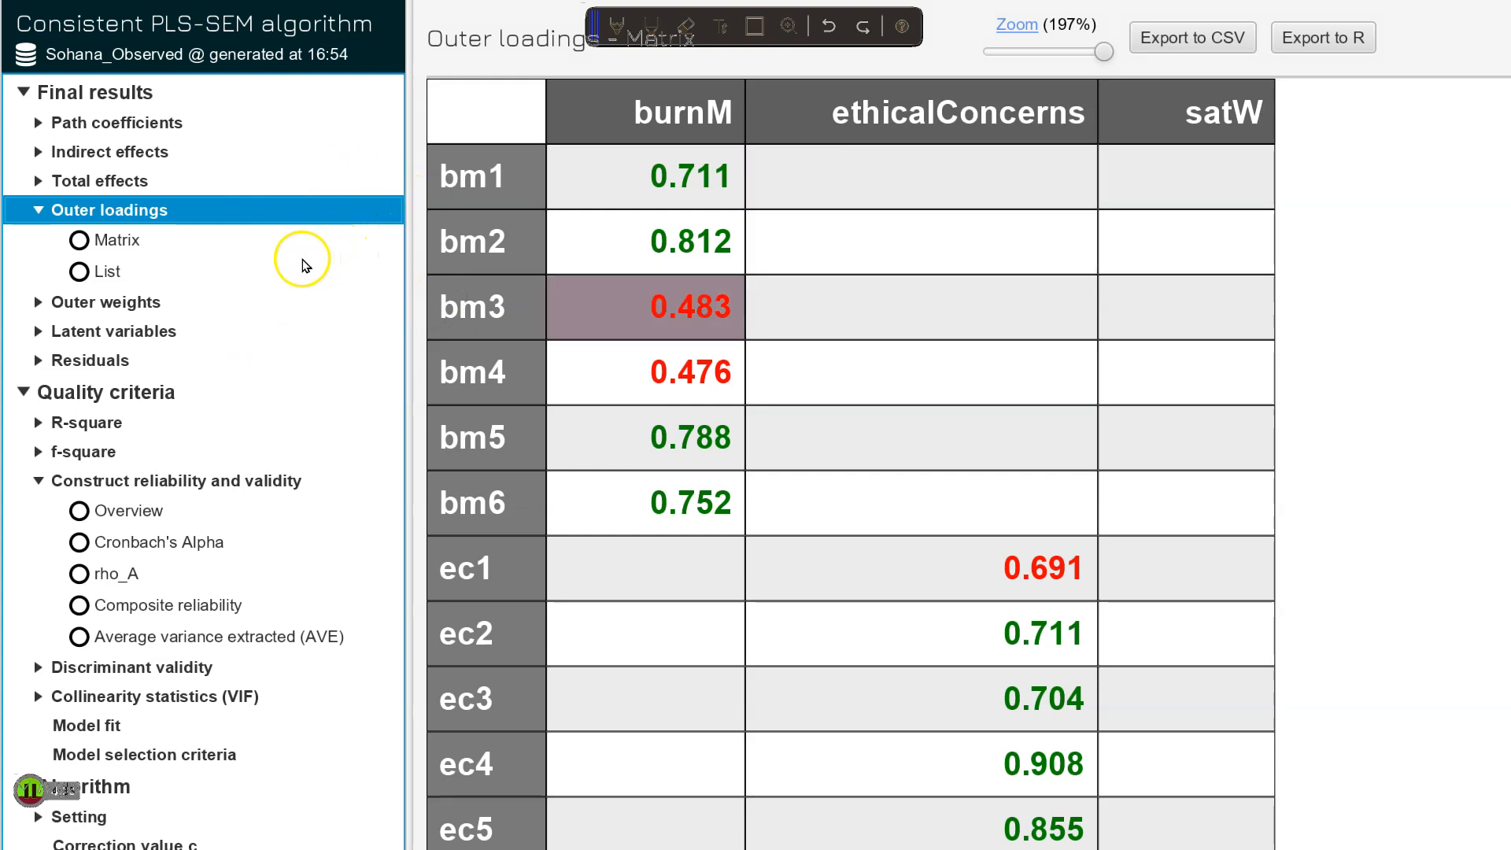
mouse_move(318, 268)
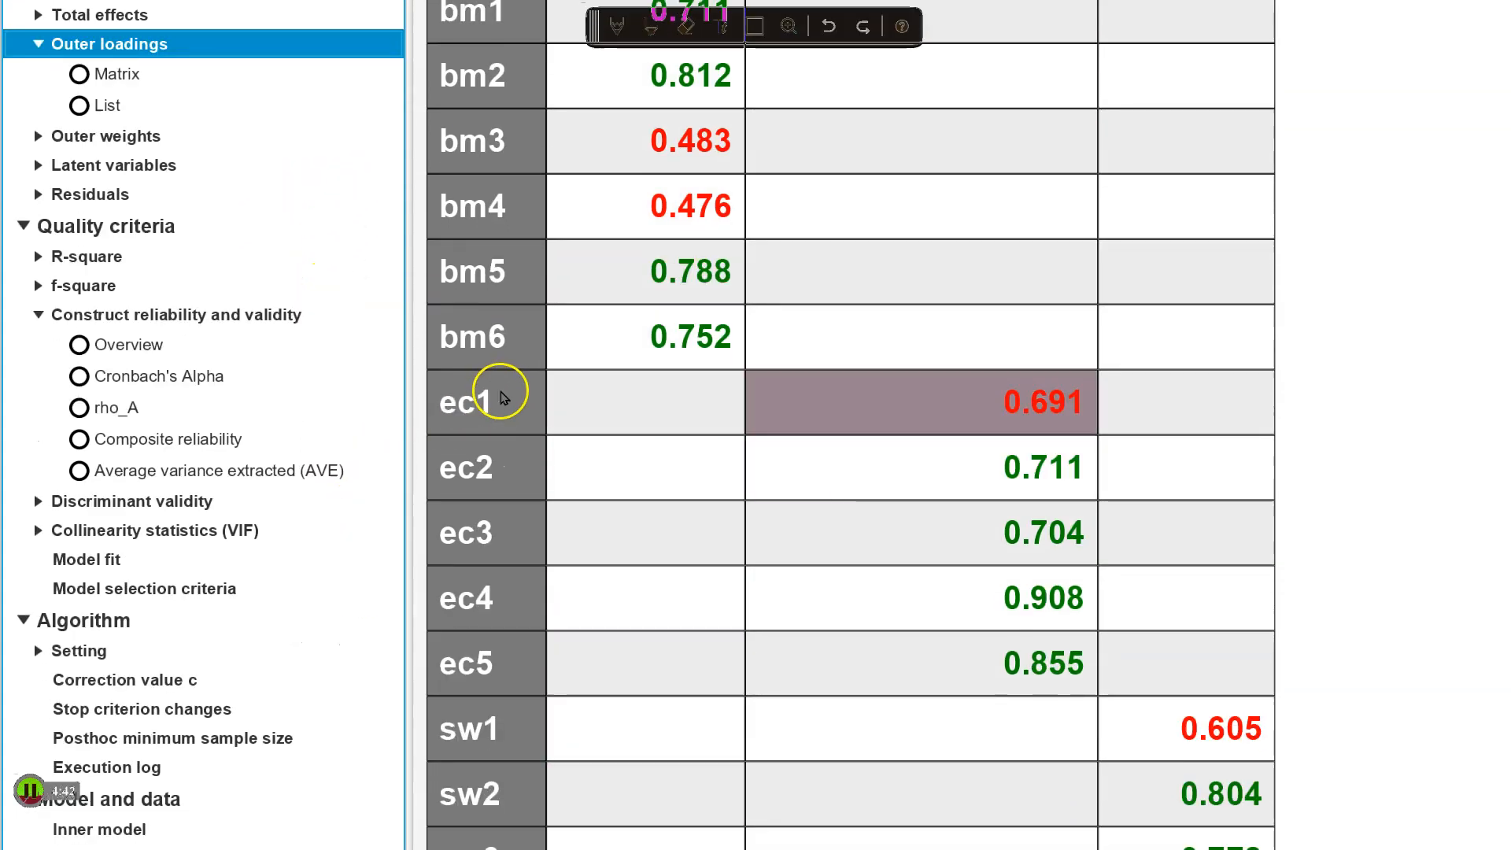
scroll(down, 3)
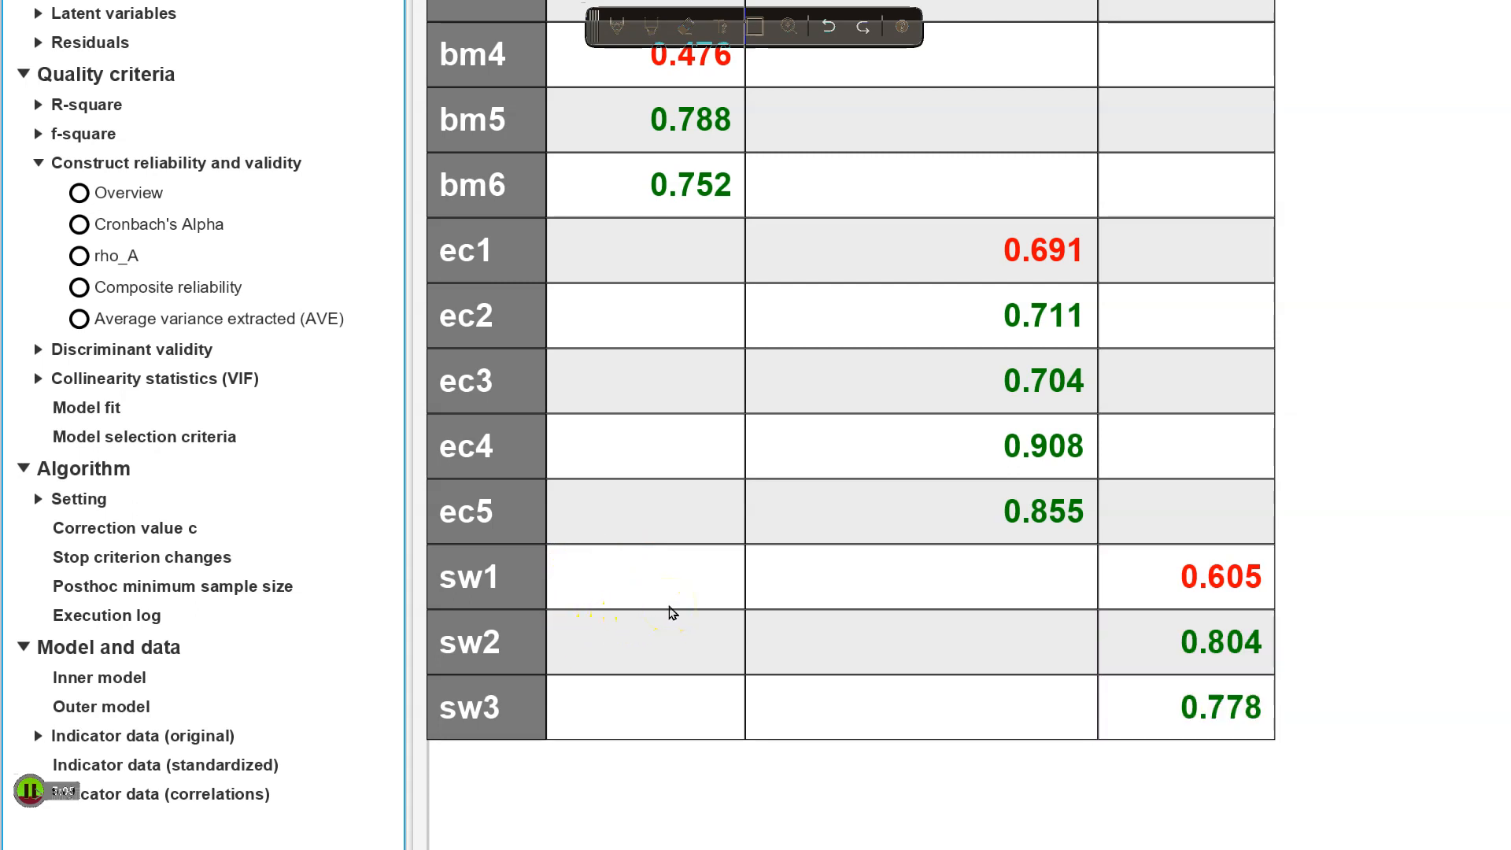
click(1219, 576)
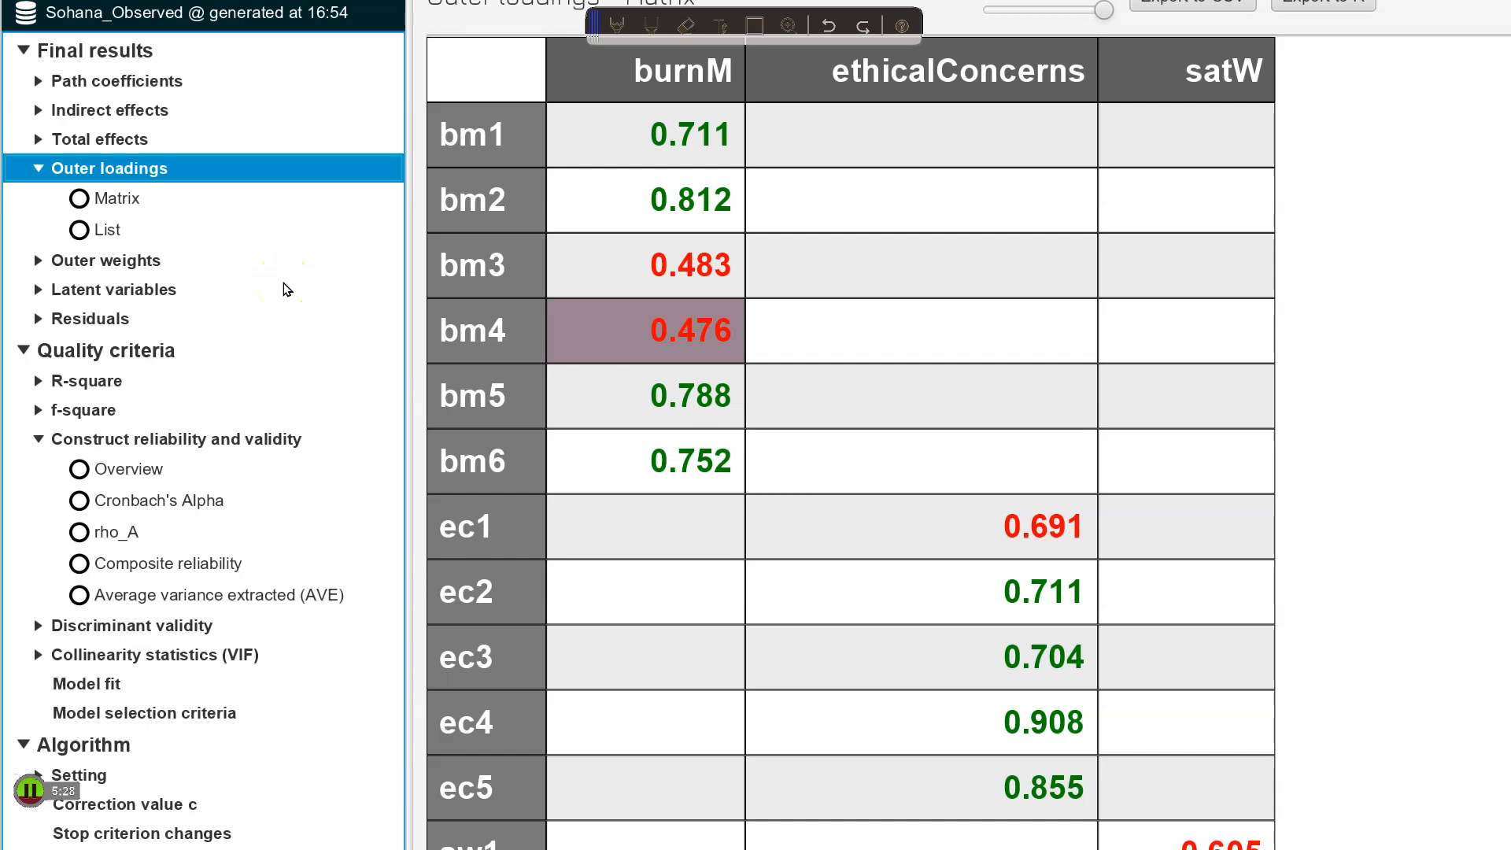
mouse_move(258, 281)
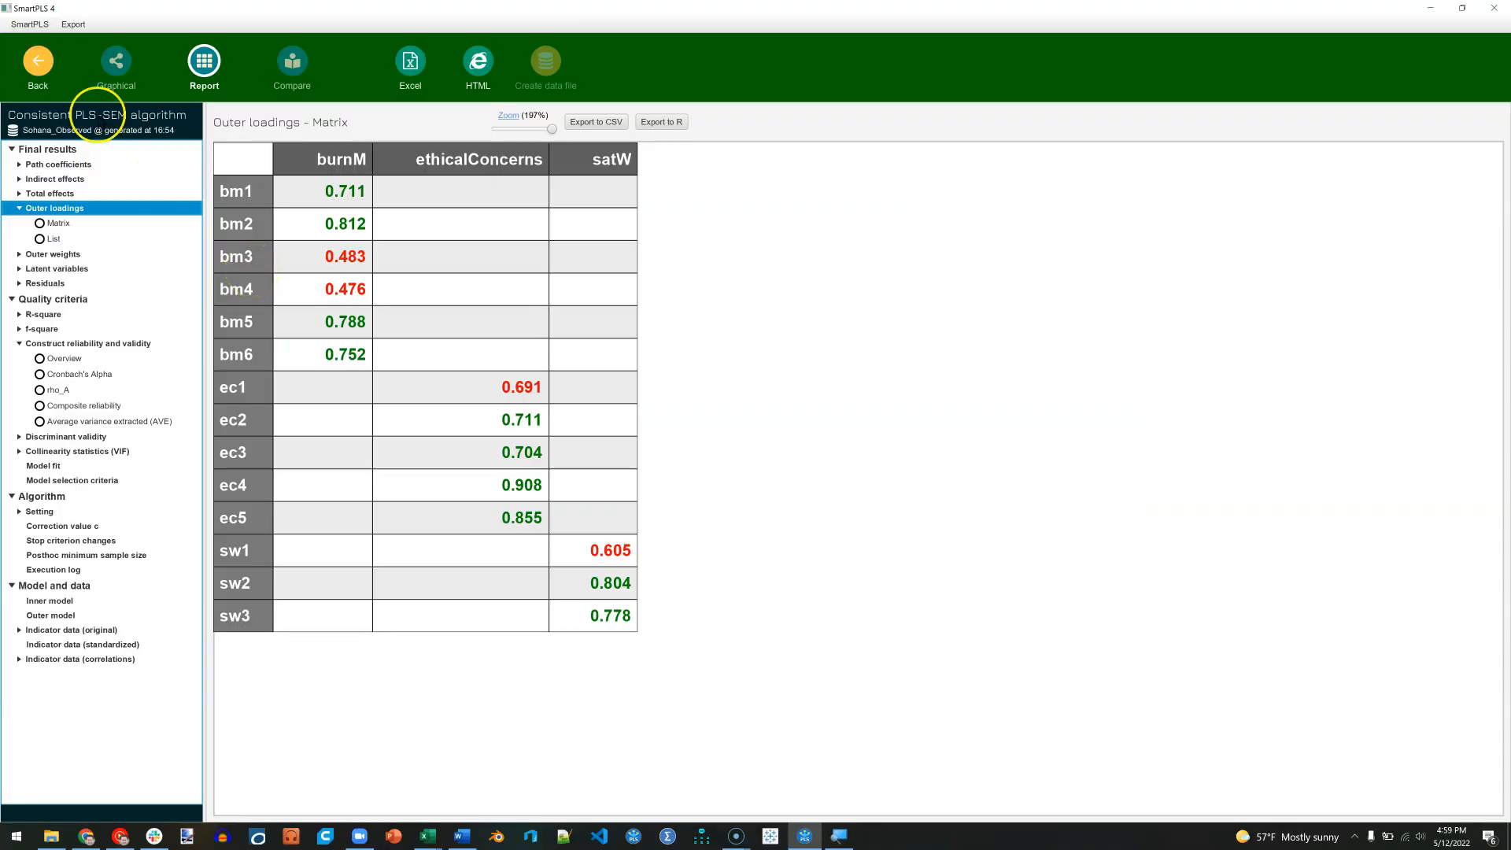
click(114, 63)
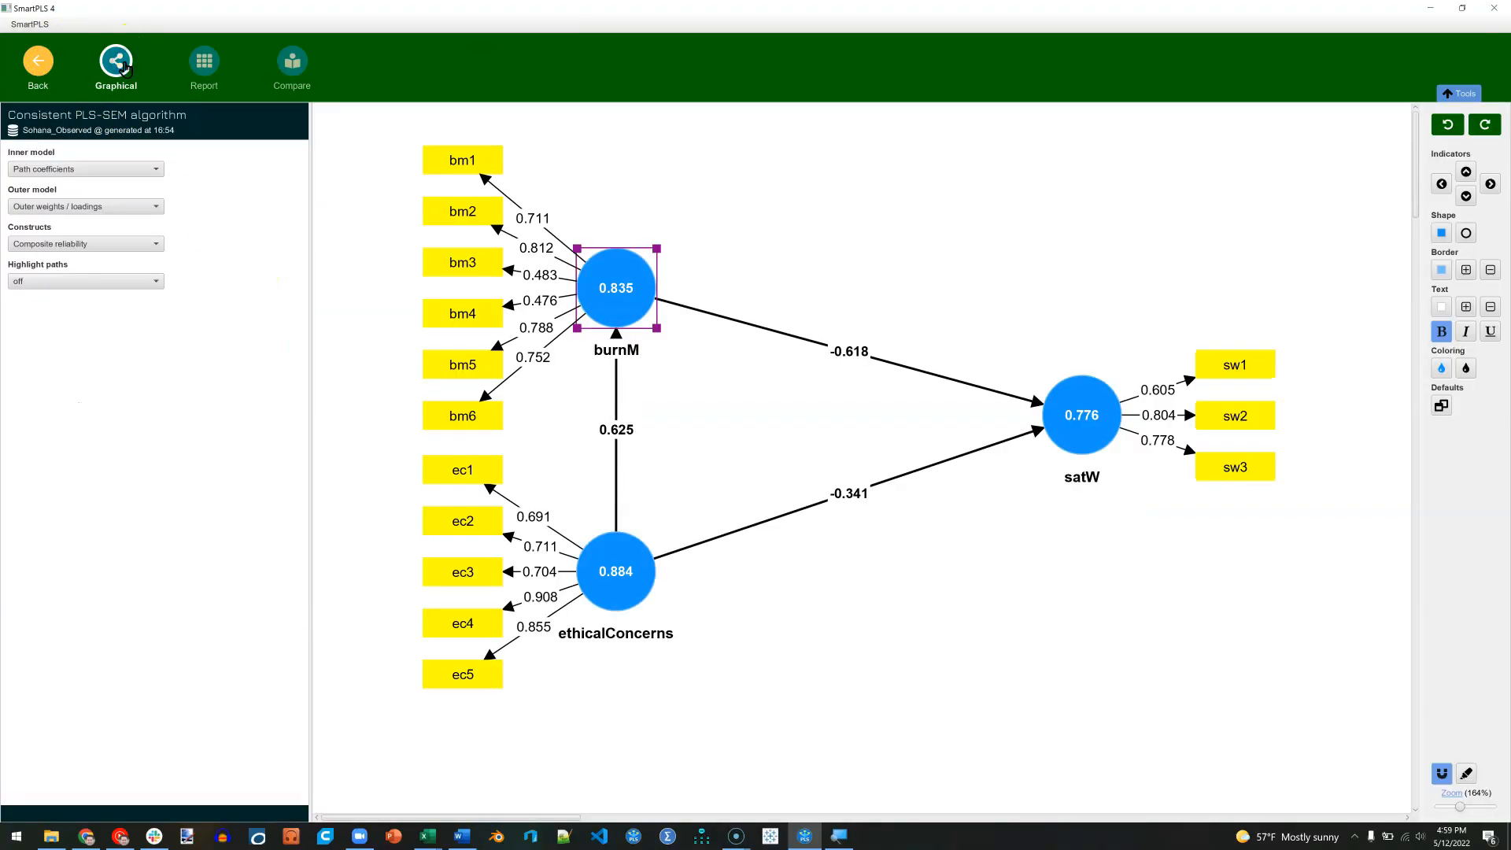
Delete indicators bm3 and bm4 from burnM in the model editor
click(462, 262)
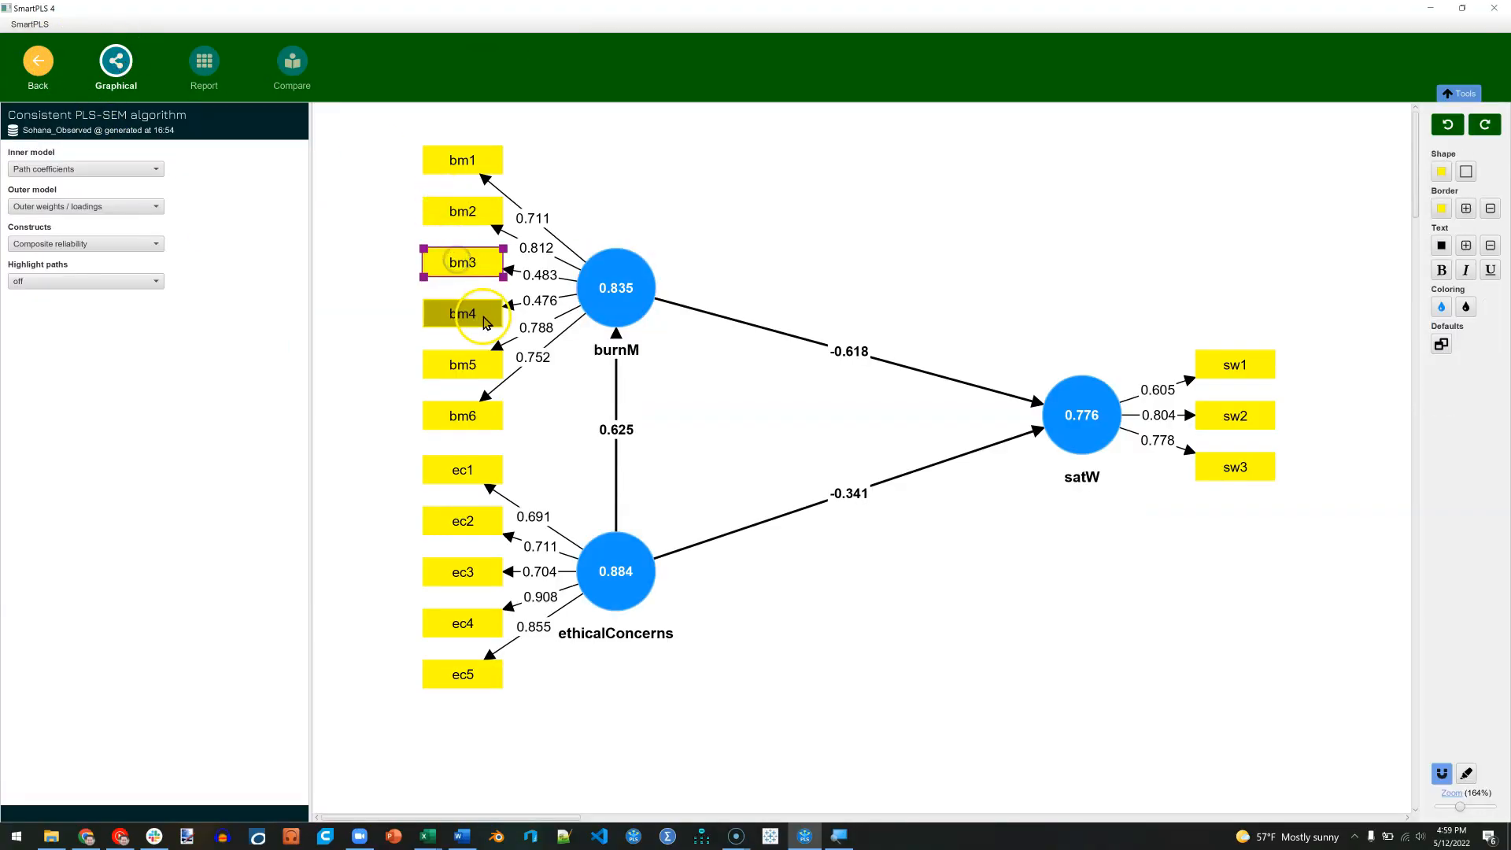
click(463, 314)
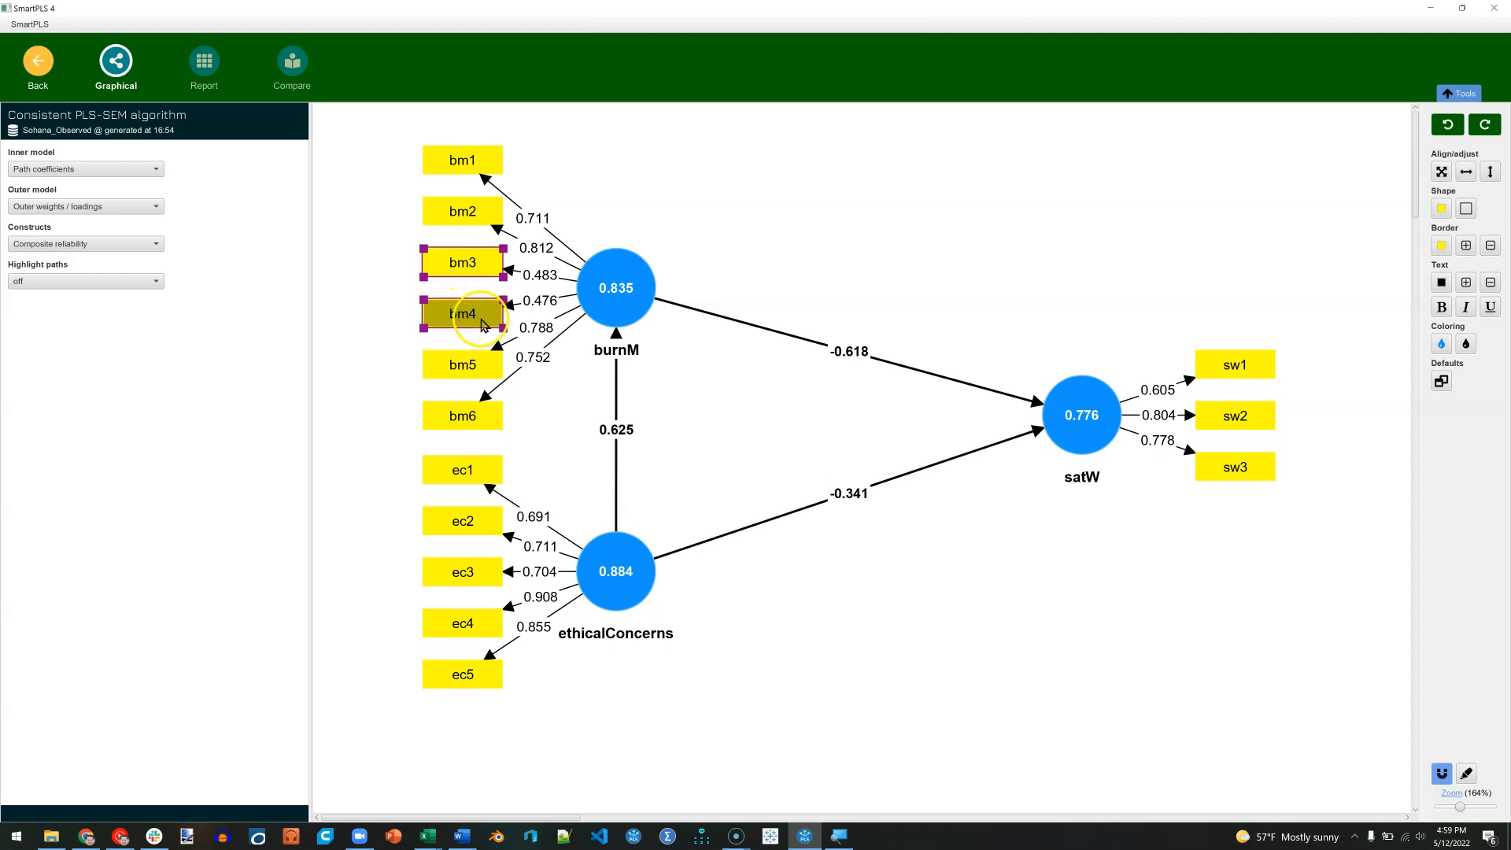
click(37, 63)
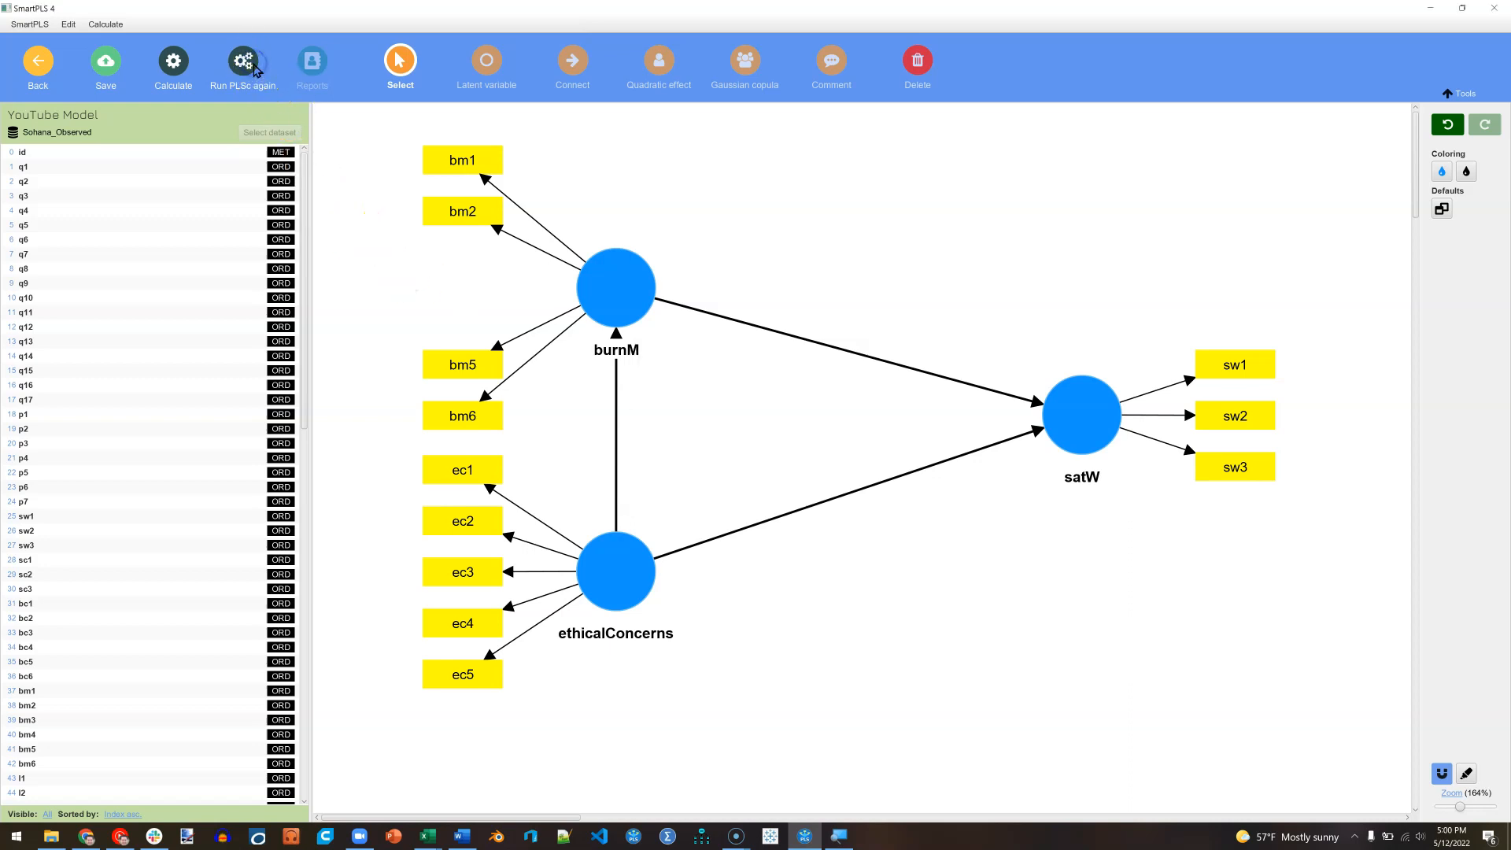
Rerun consistent PLS without bm3/bm4, display AVE (burnM 0.686), and switch to the report
click(243, 59)
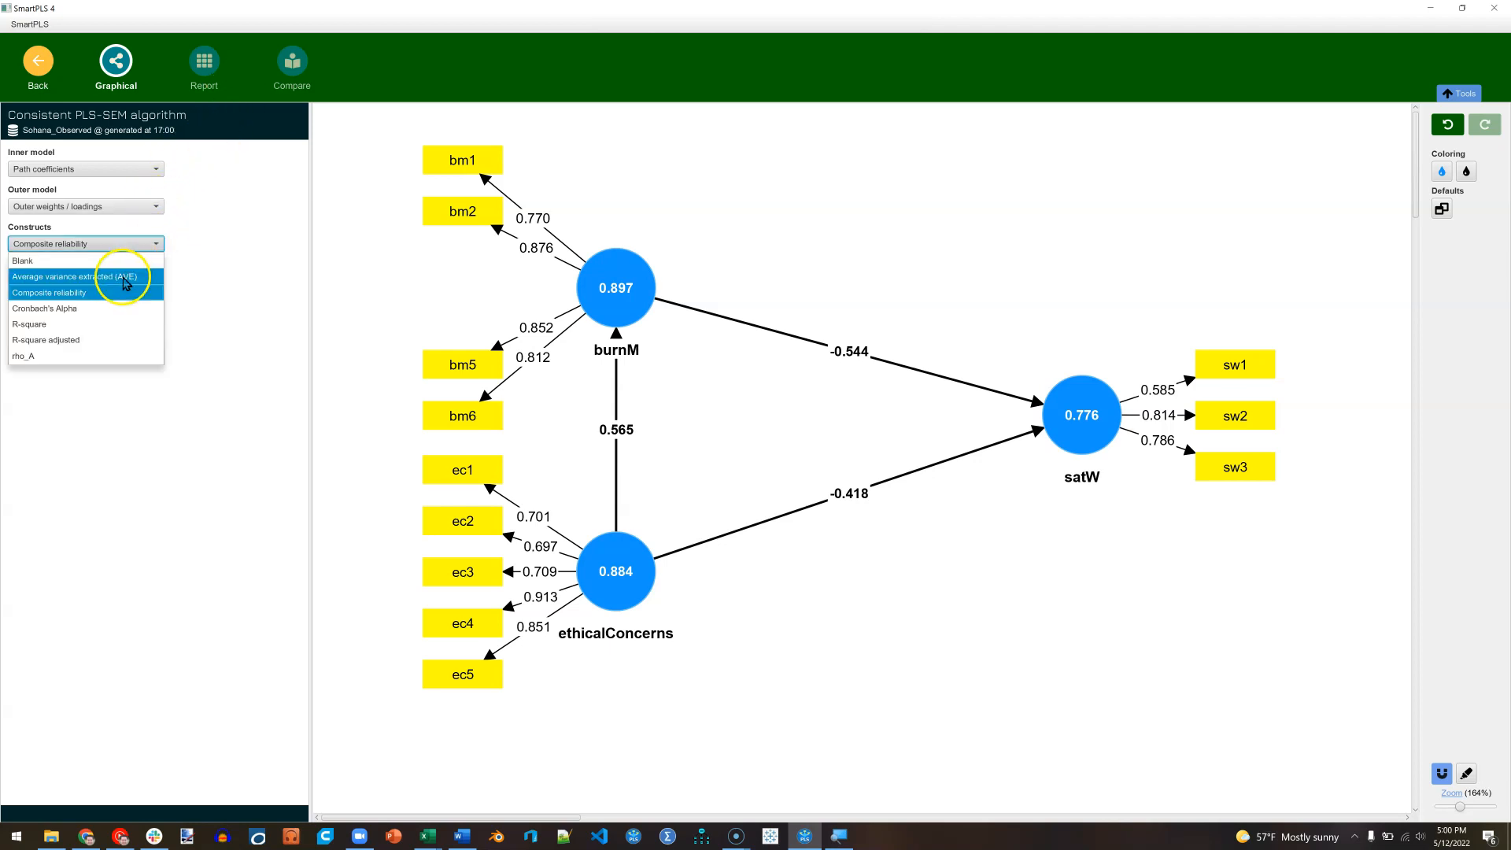
click(85, 276)
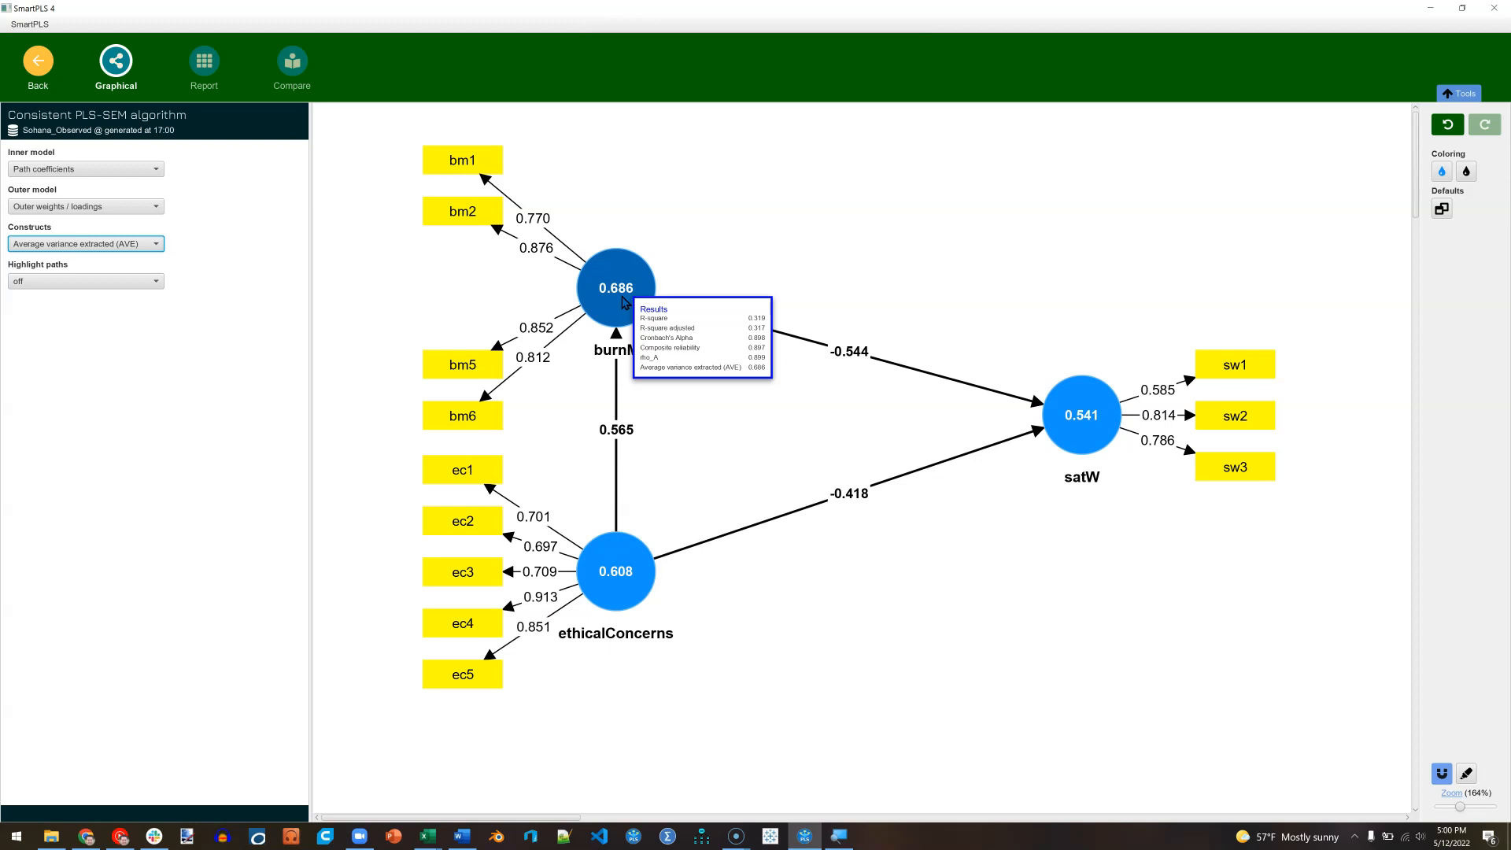
mouse_move(137, 266)
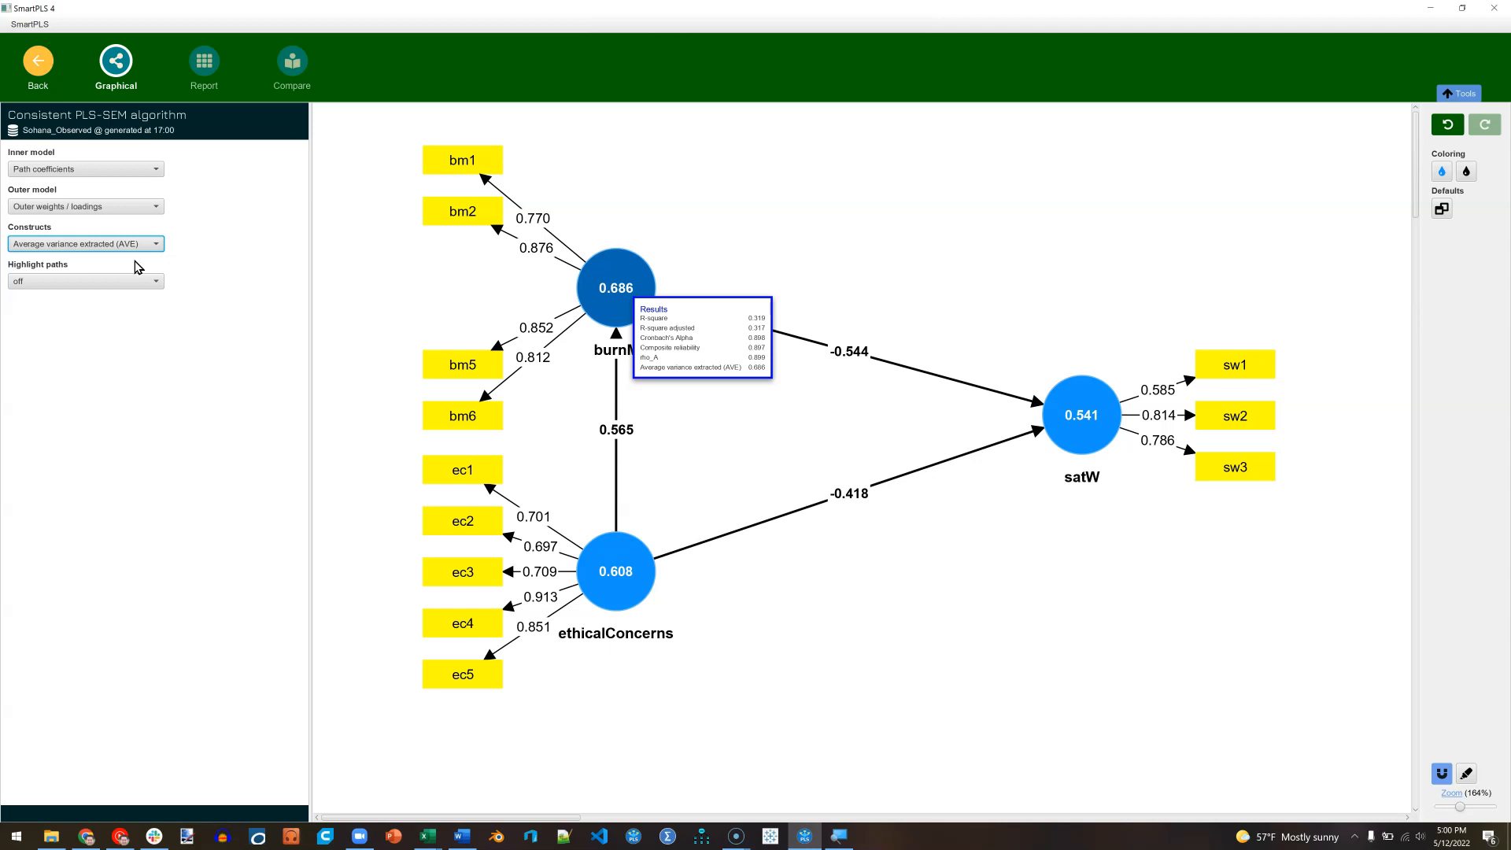
click(203, 65)
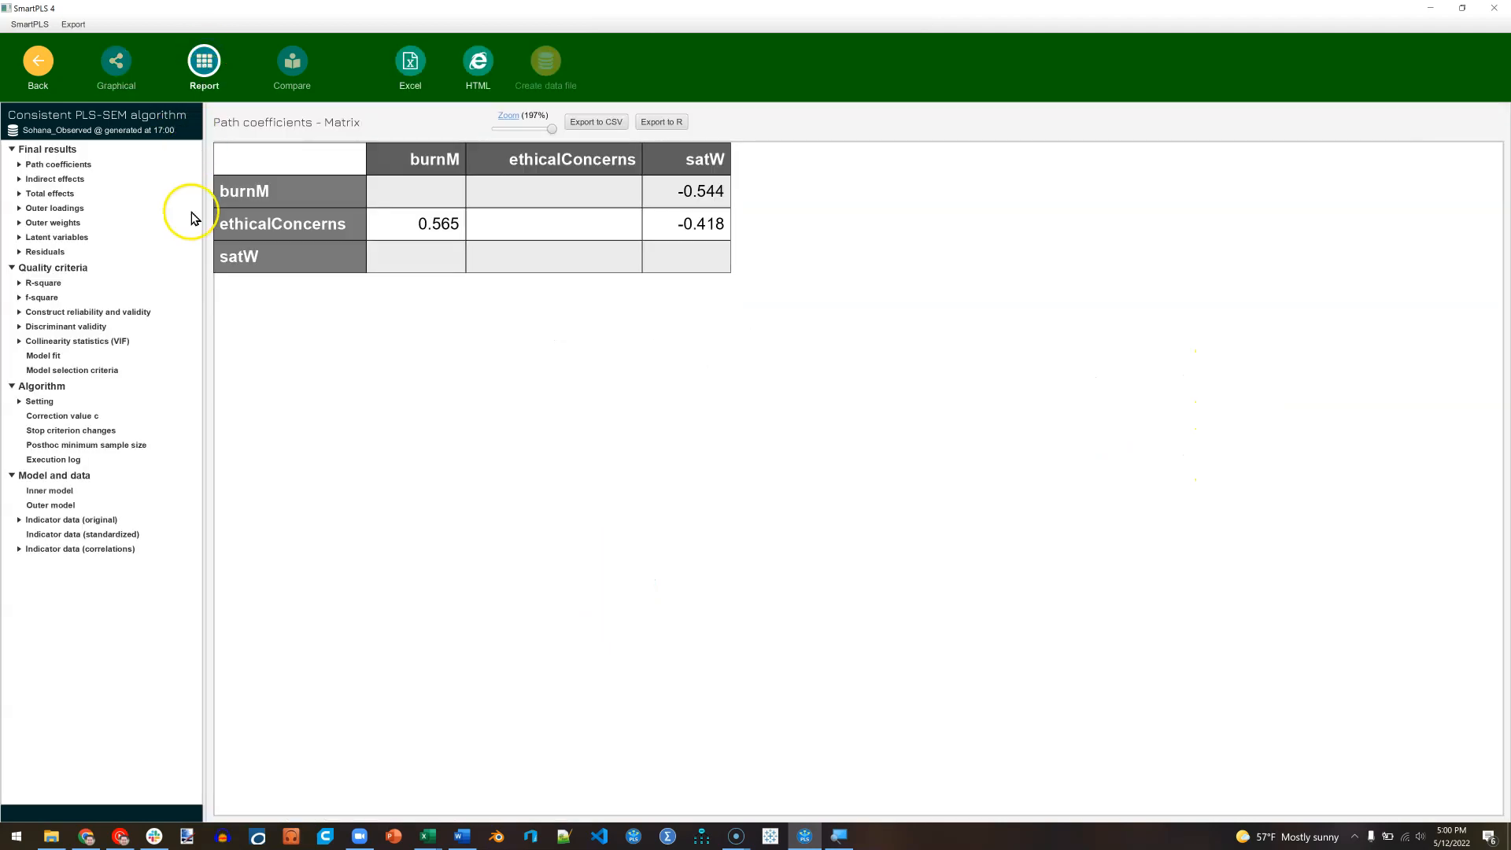
Show the reliability and validity overview, then expand the discriminant validity results
click(77, 419)
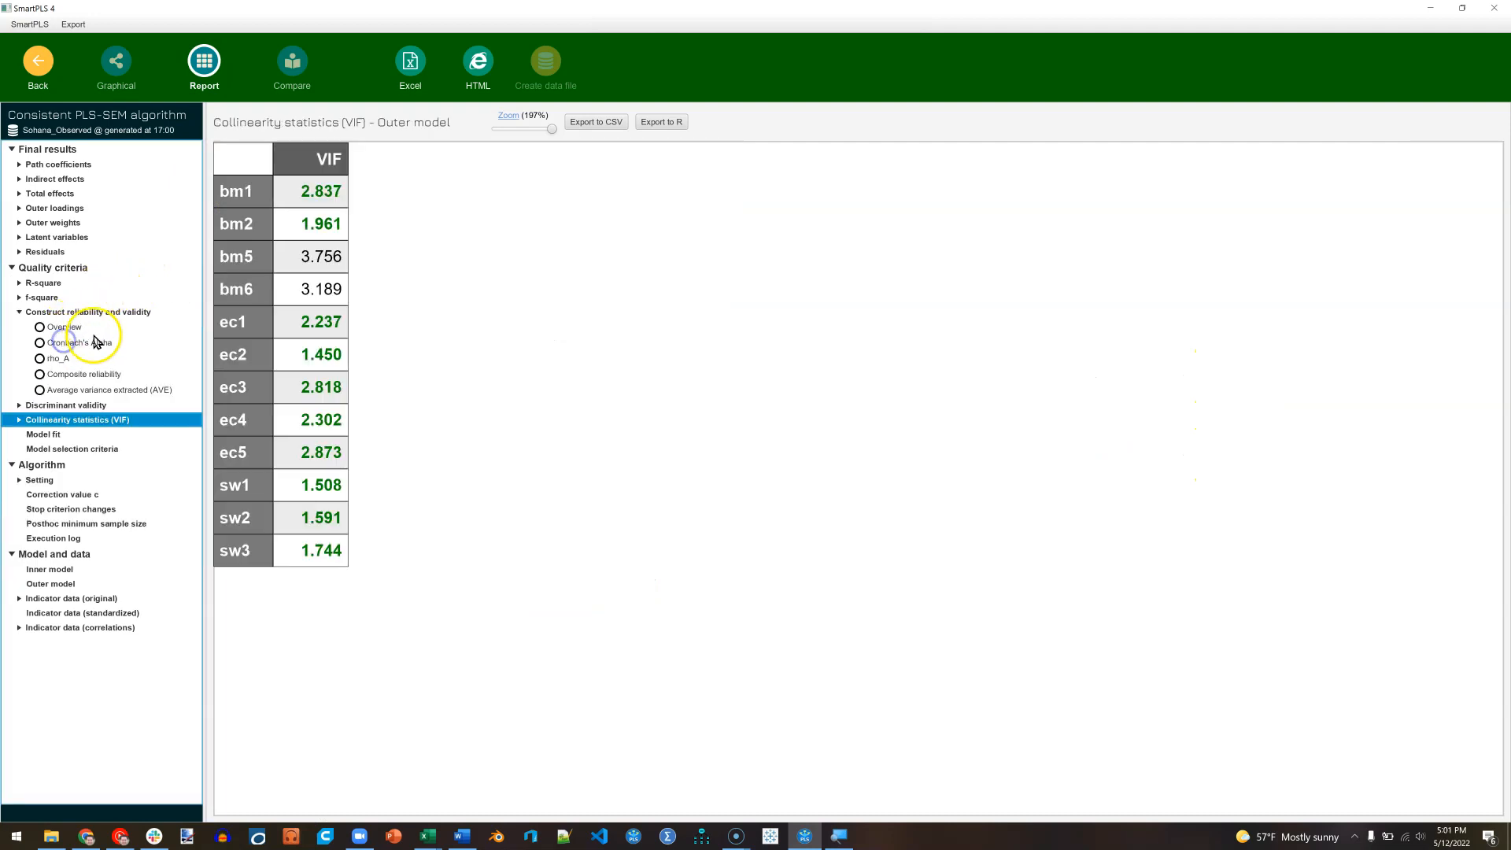
click(64, 327)
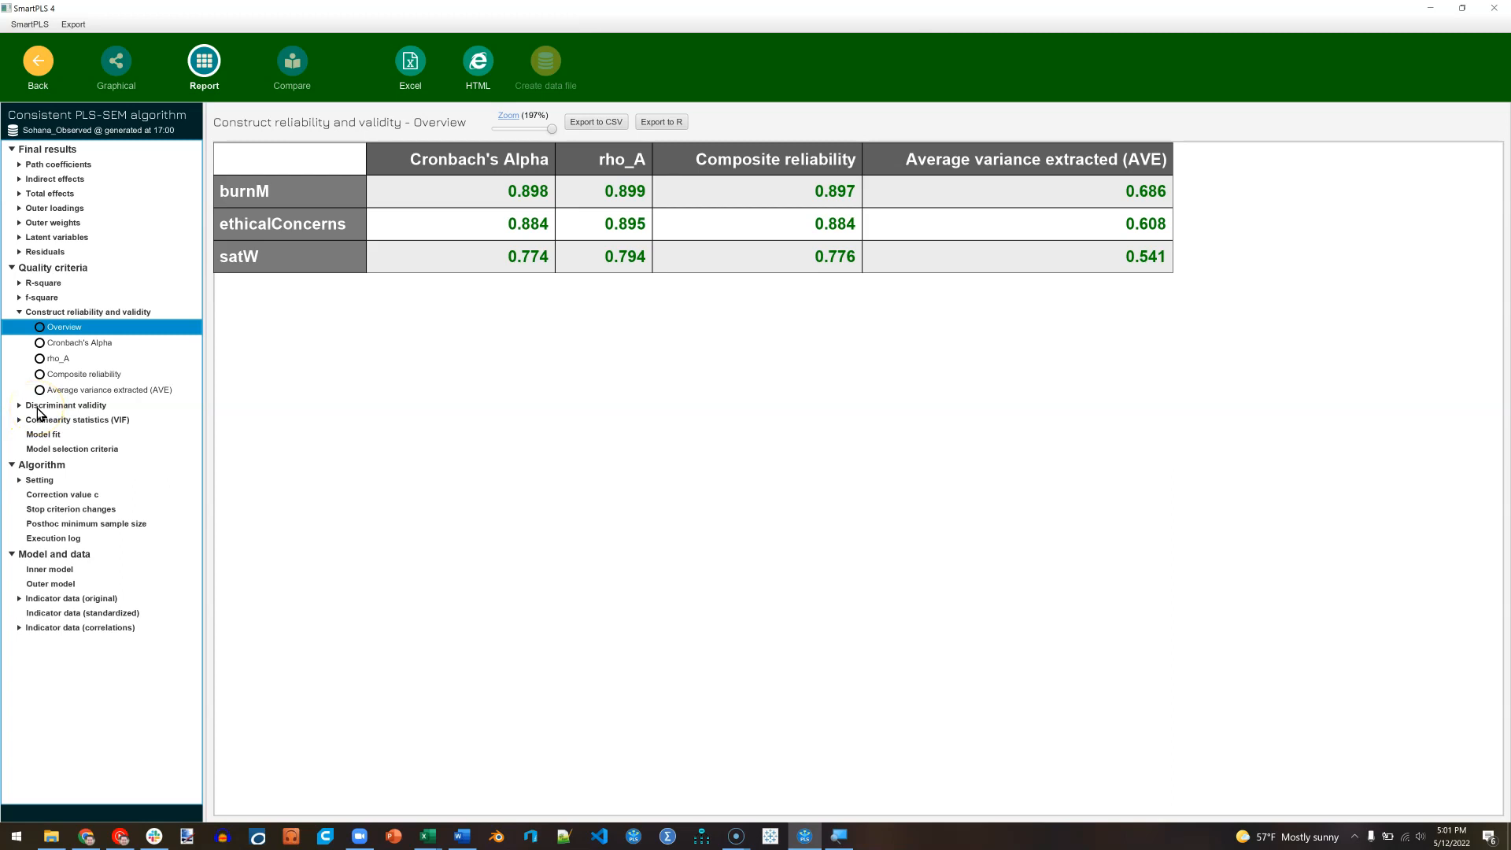
click(65, 404)
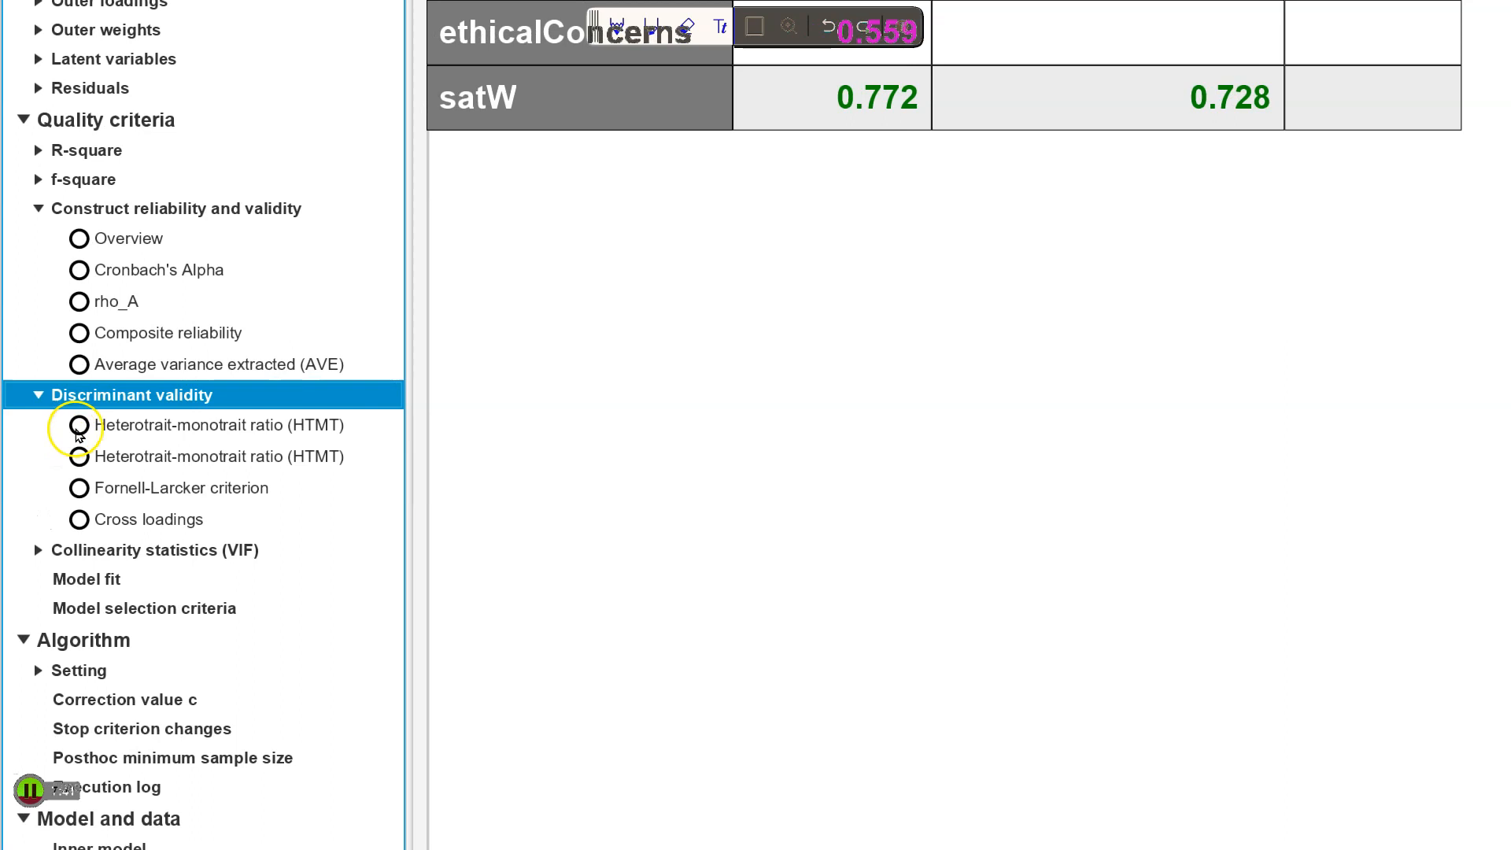
mouse_move(126, 459)
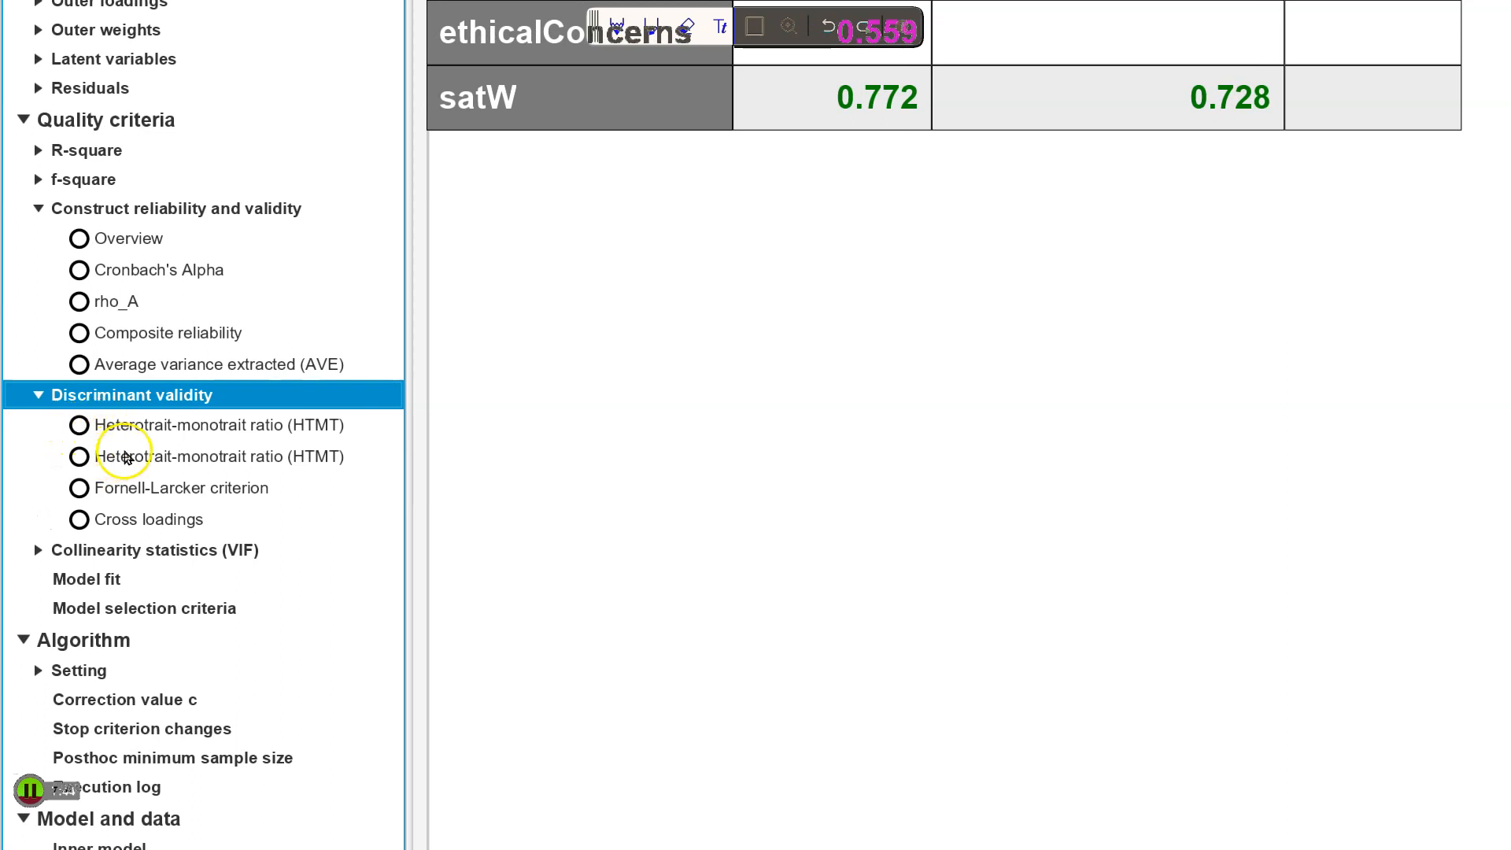
mouse_move(140, 434)
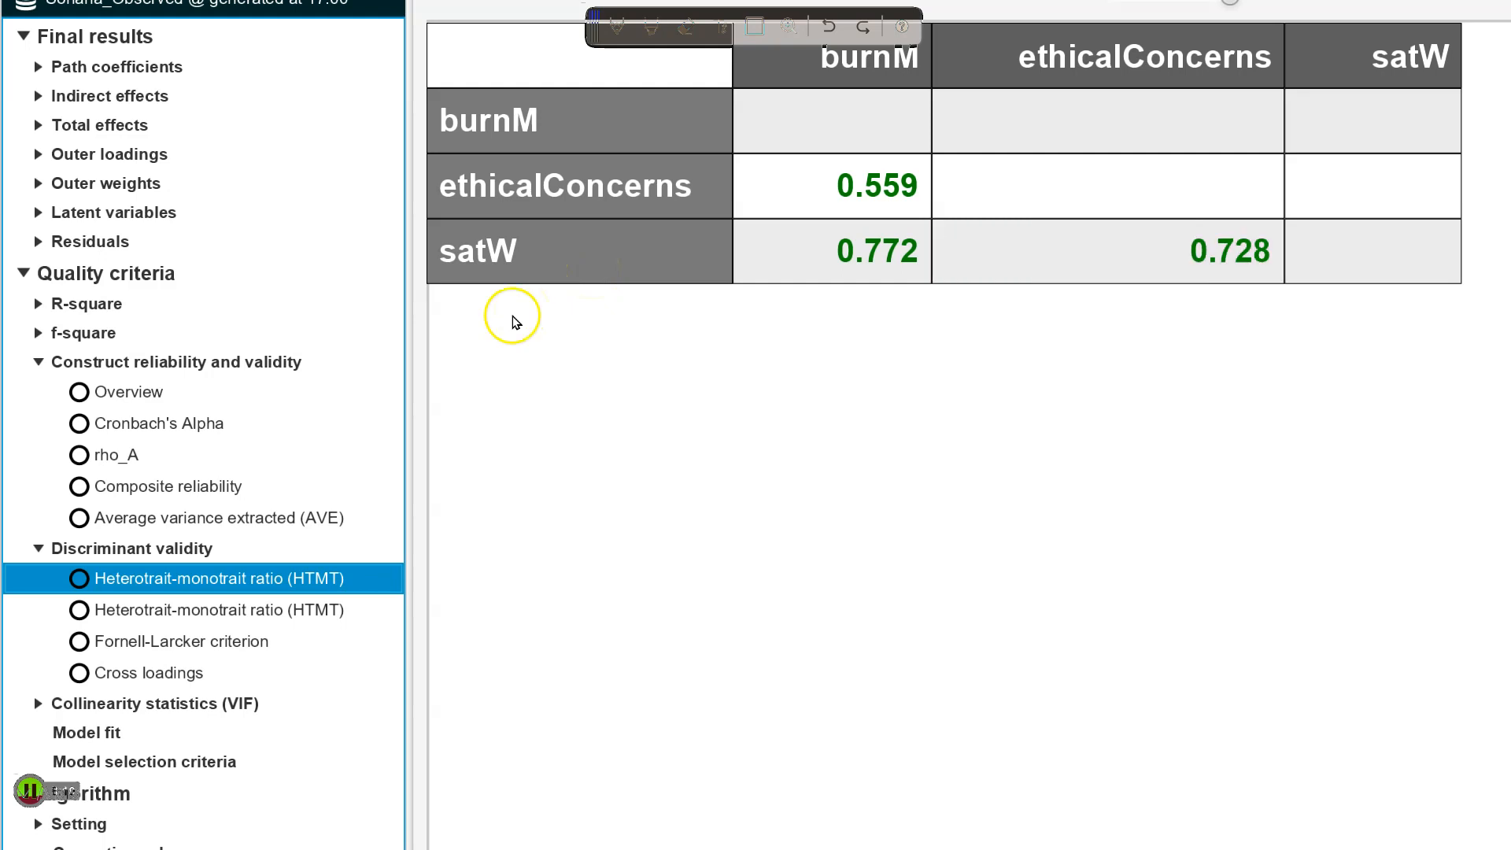
mouse_move(129, 462)
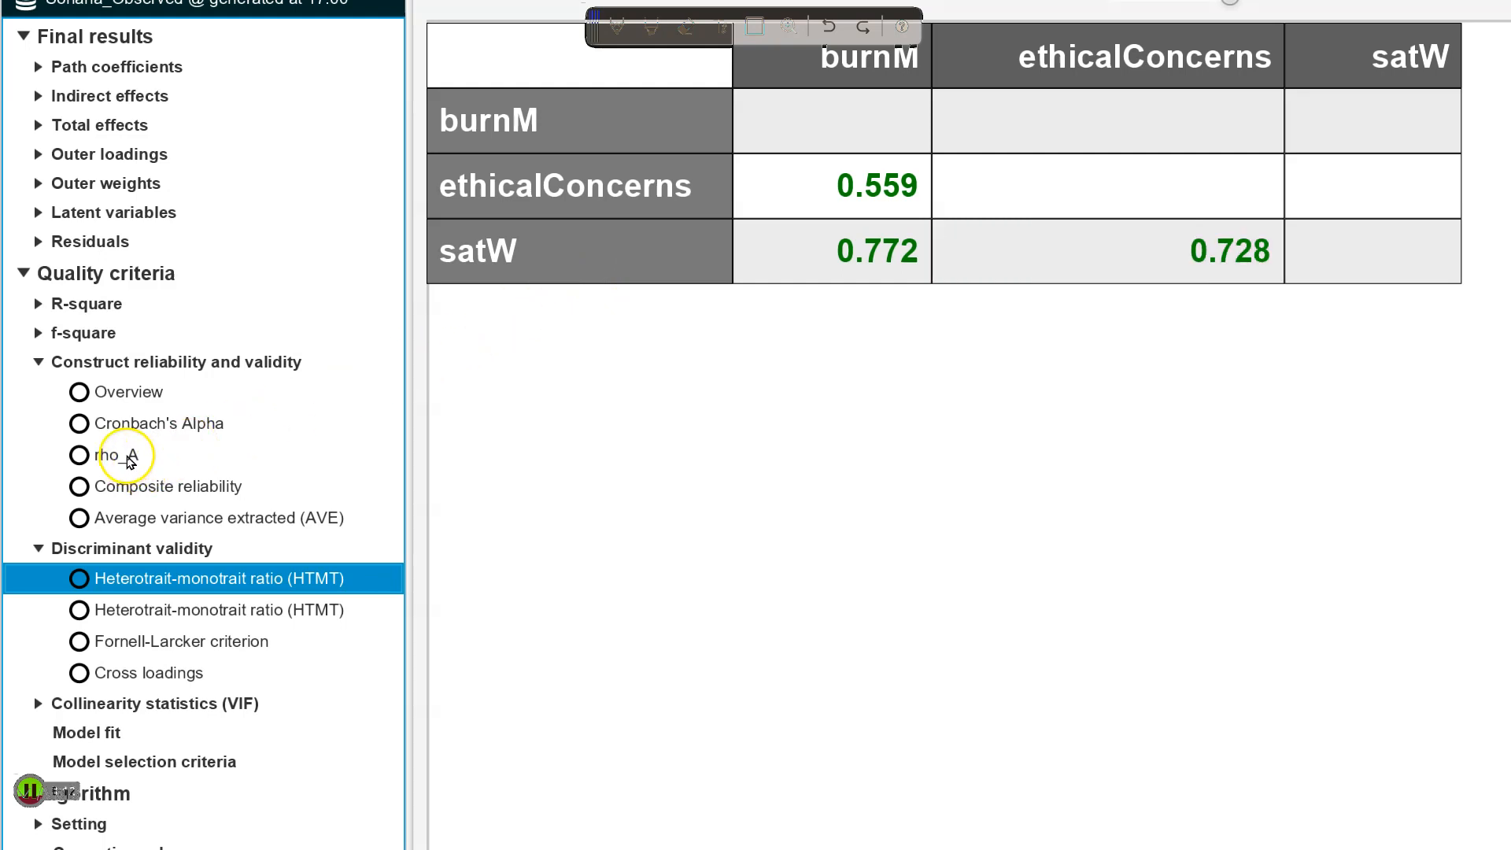
Display the Fornell-Larcker criterion matrix (burnM 0.829, ethicalConcerns 0.780, satW 0.735)
click(179, 641)
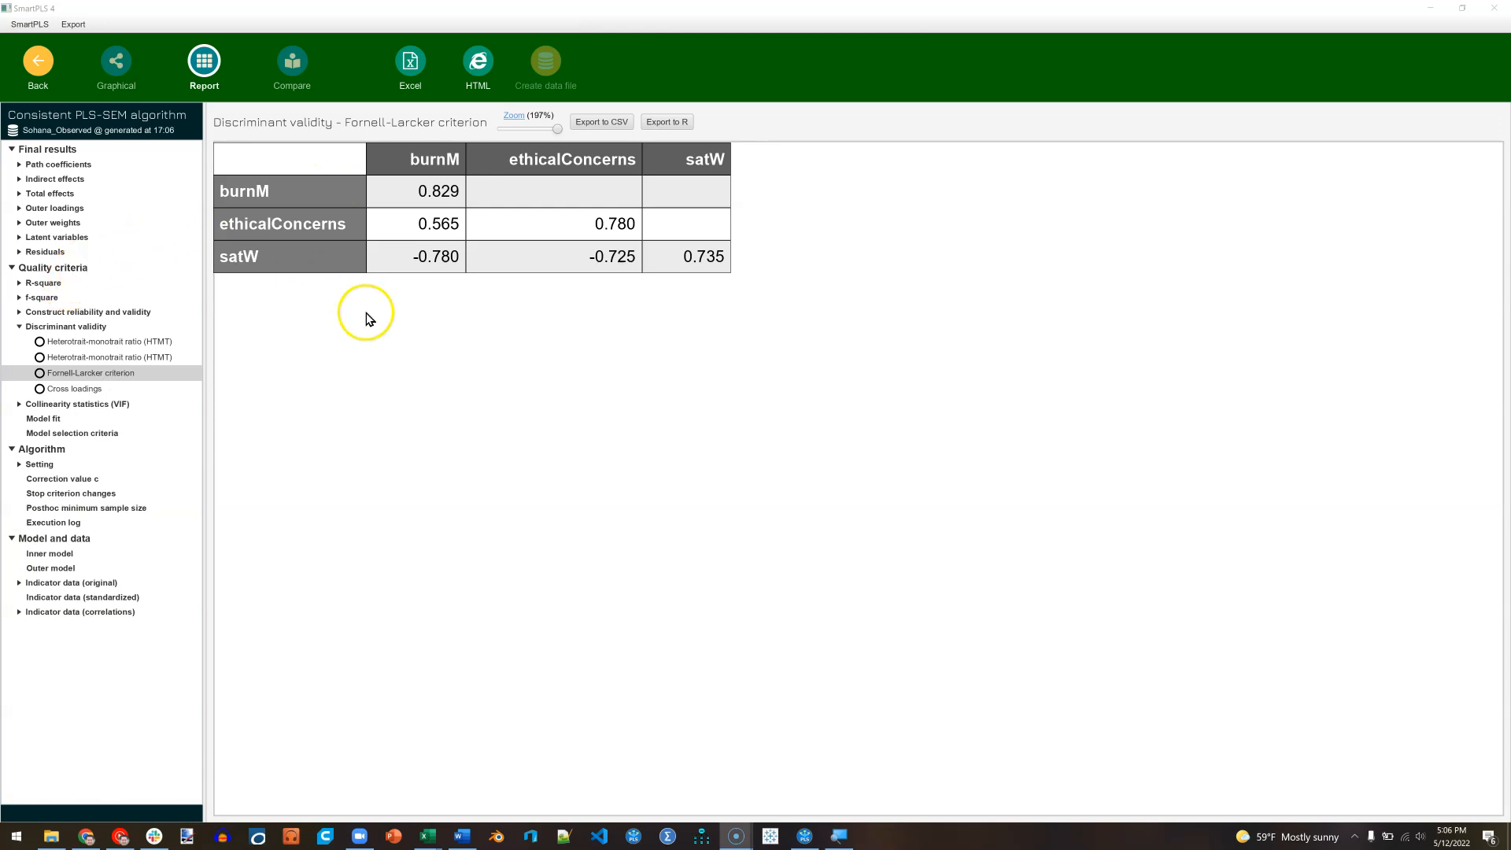
Expand the Residuals results group under Final results
click(434, 256)
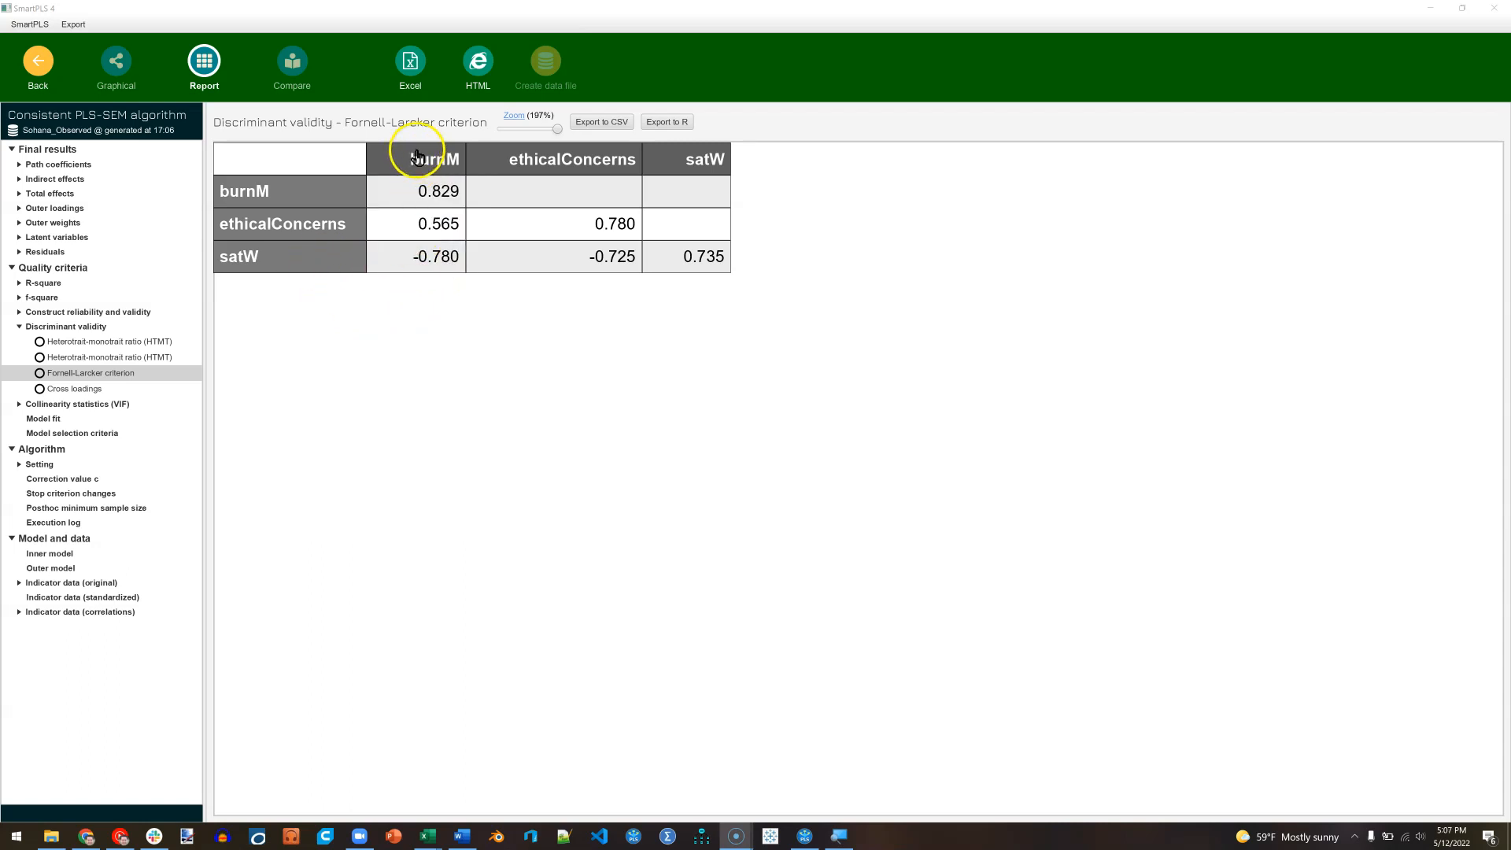
mouse_move(25, 258)
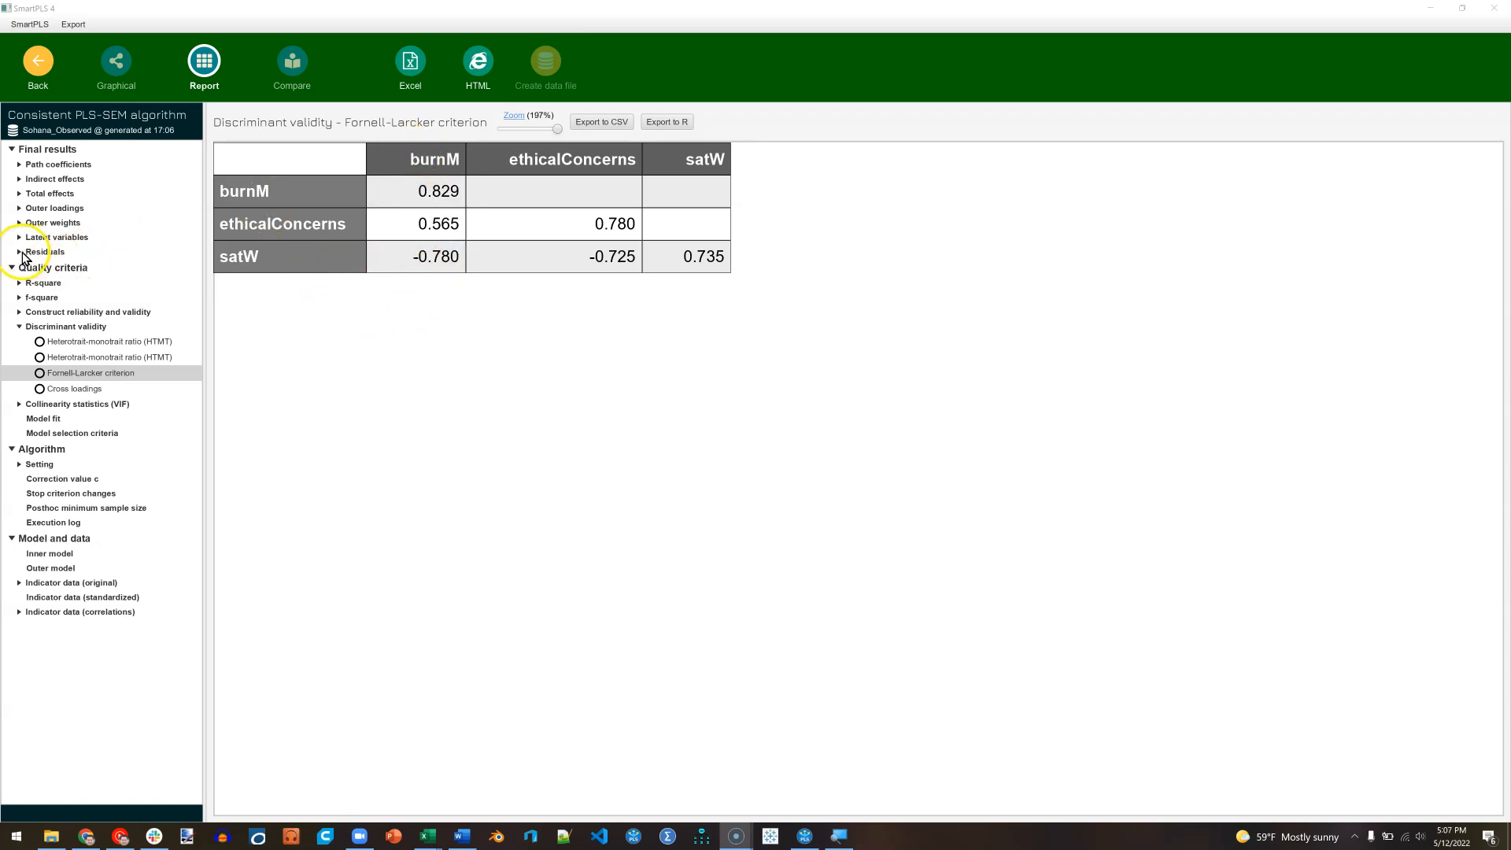
click(19, 252)
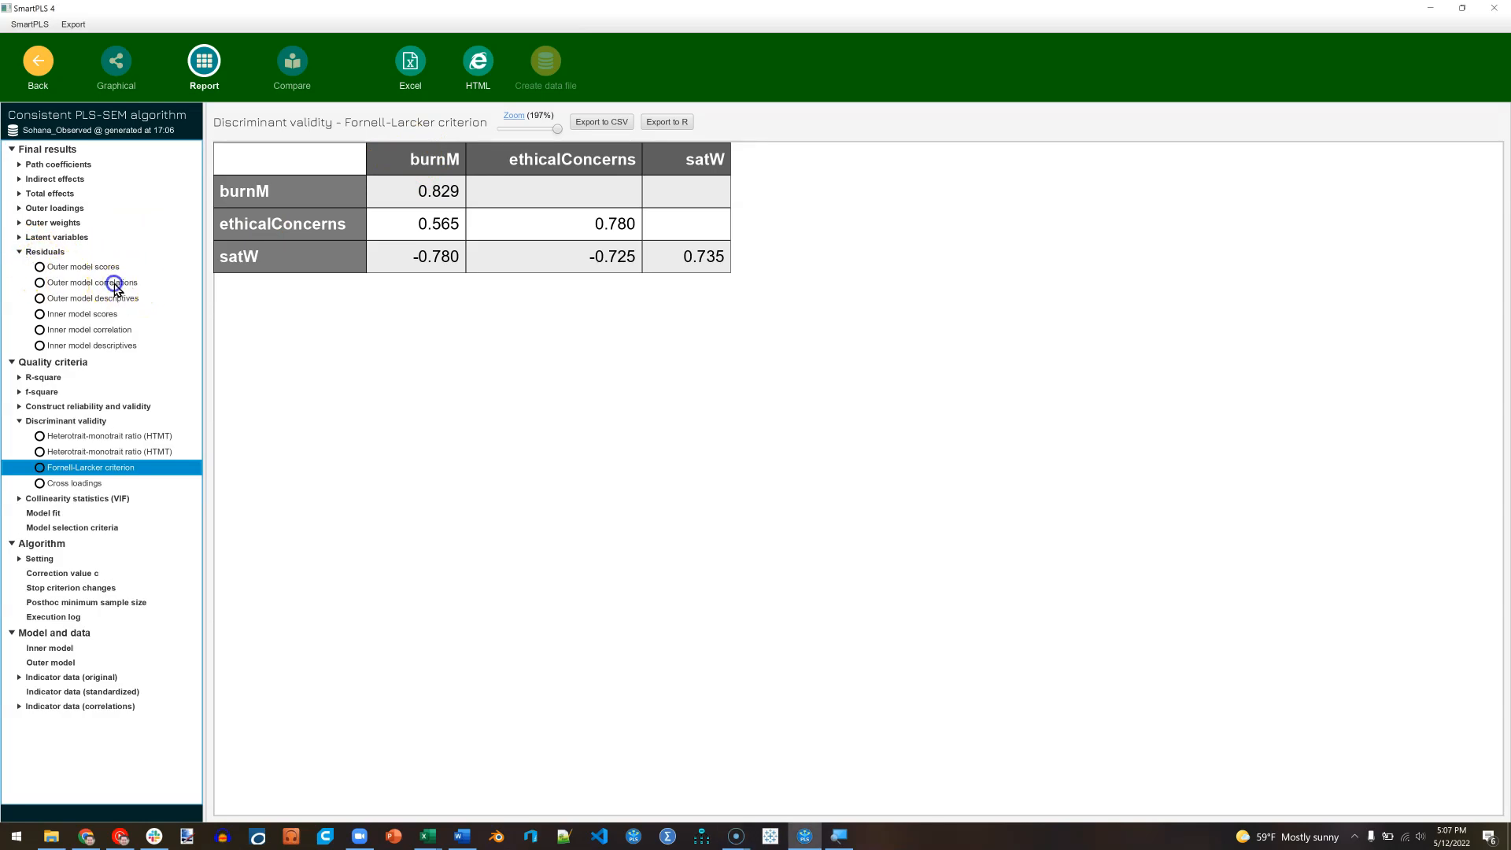
Review the outer model residual correlations, then return to the AVE results diagram
click(91, 283)
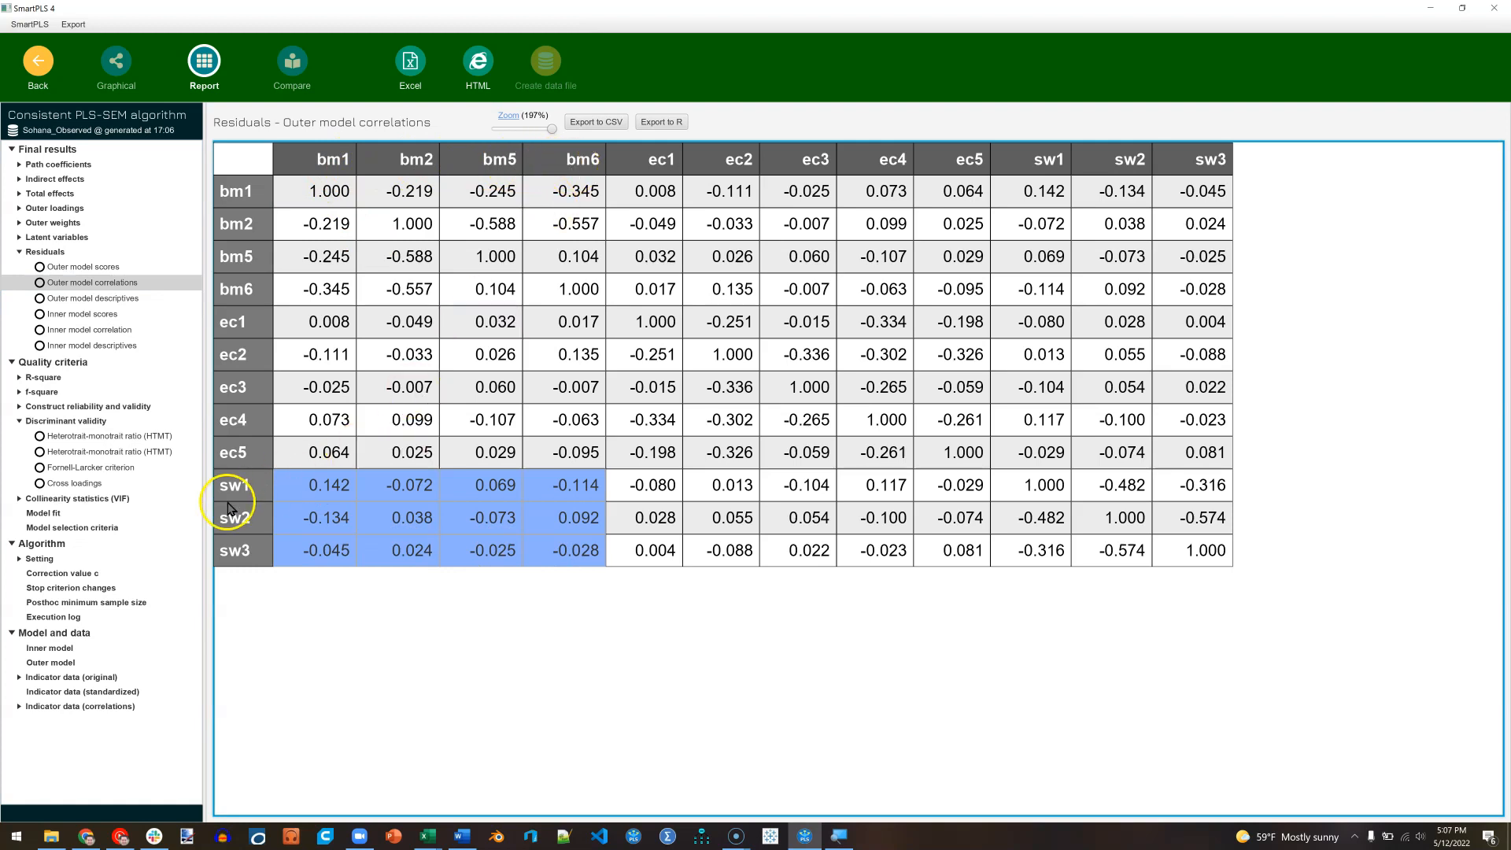
mouse_move(258, 570)
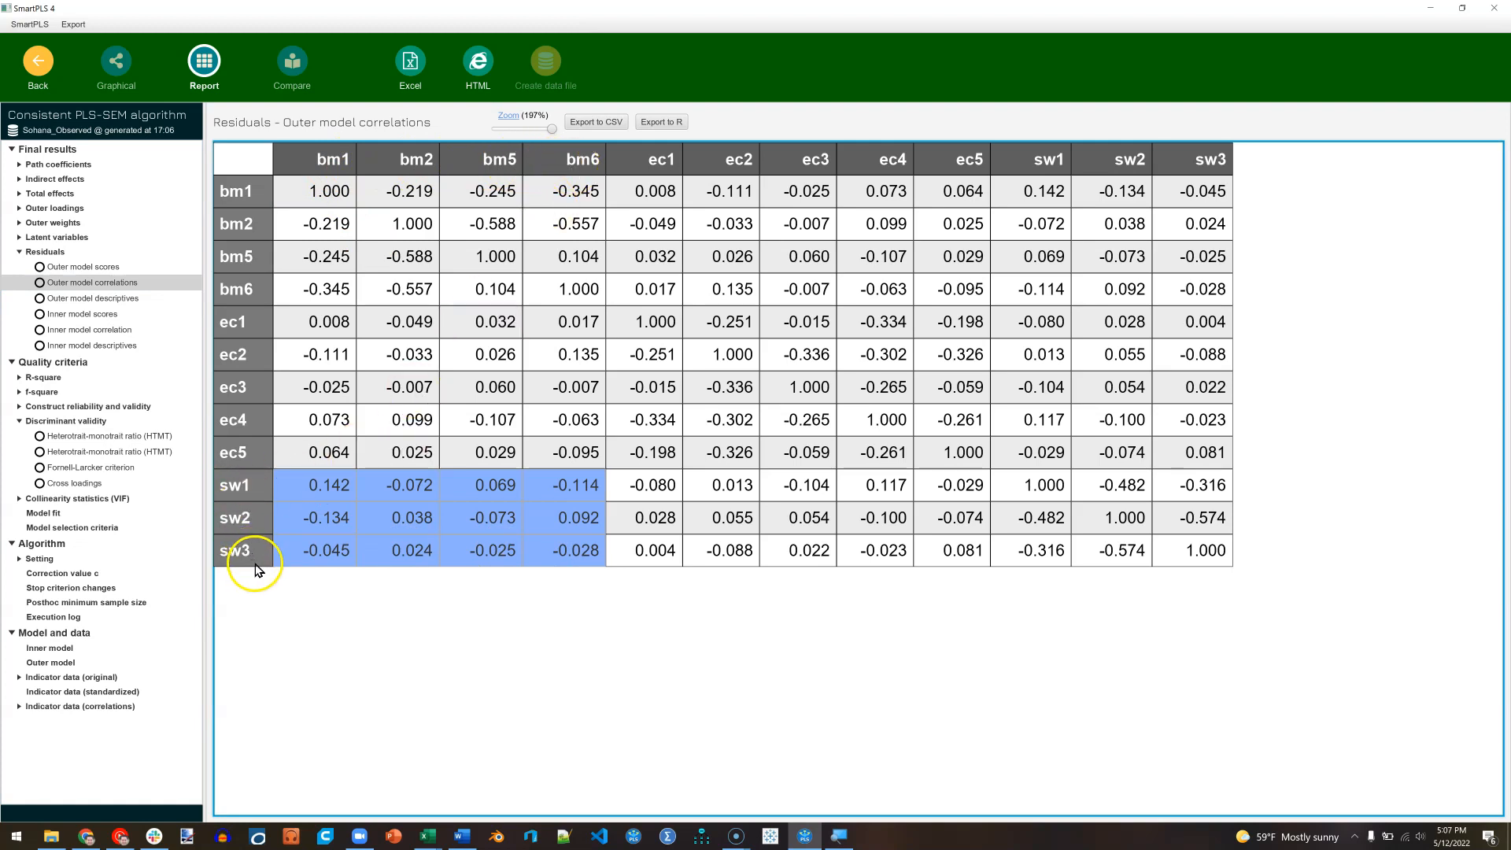
mouse_move(439, 540)
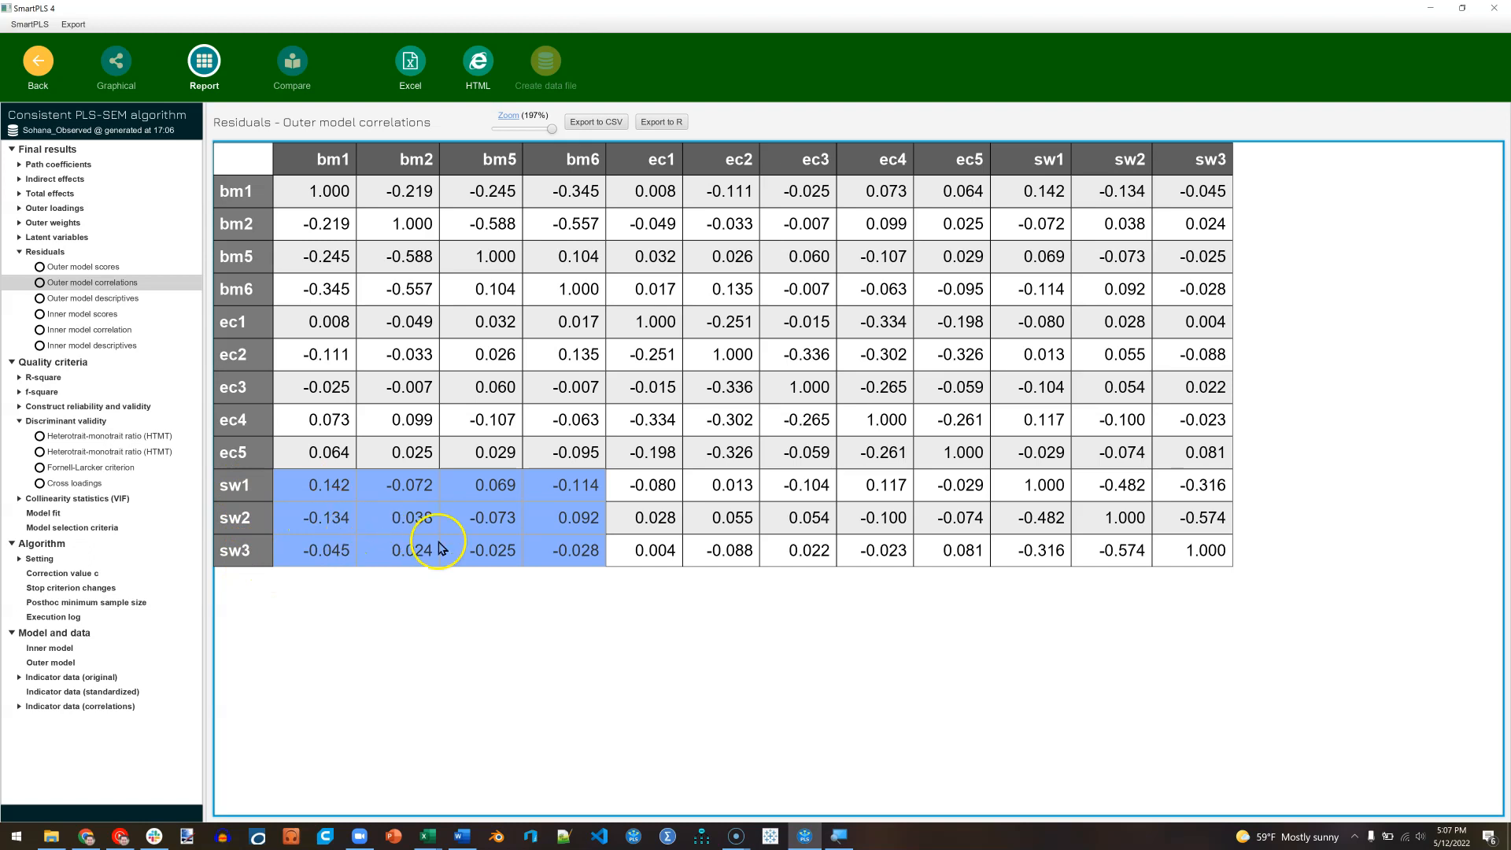
mouse_move(519, 544)
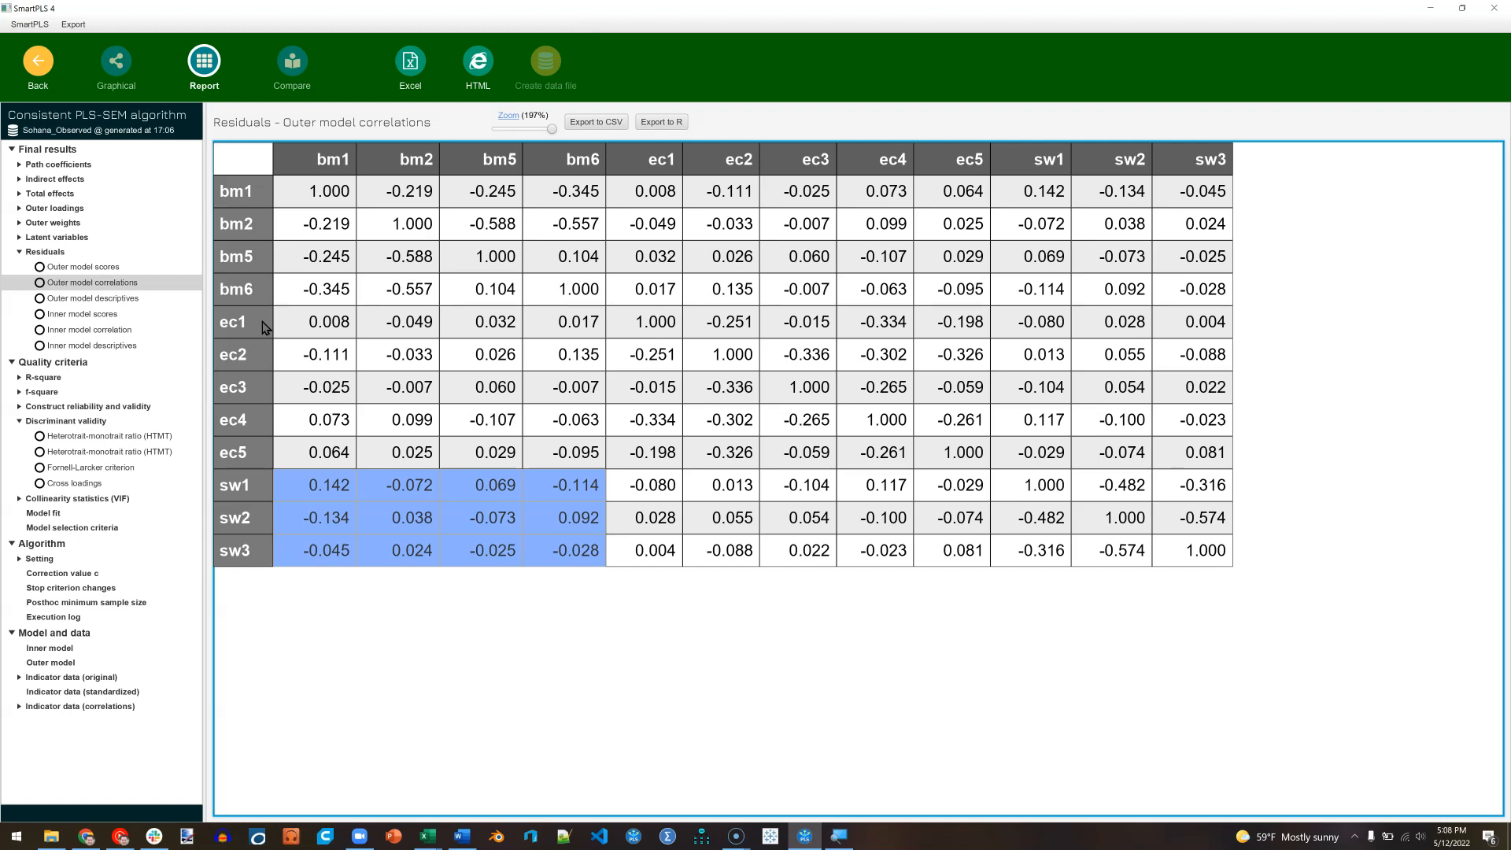
click(113, 66)
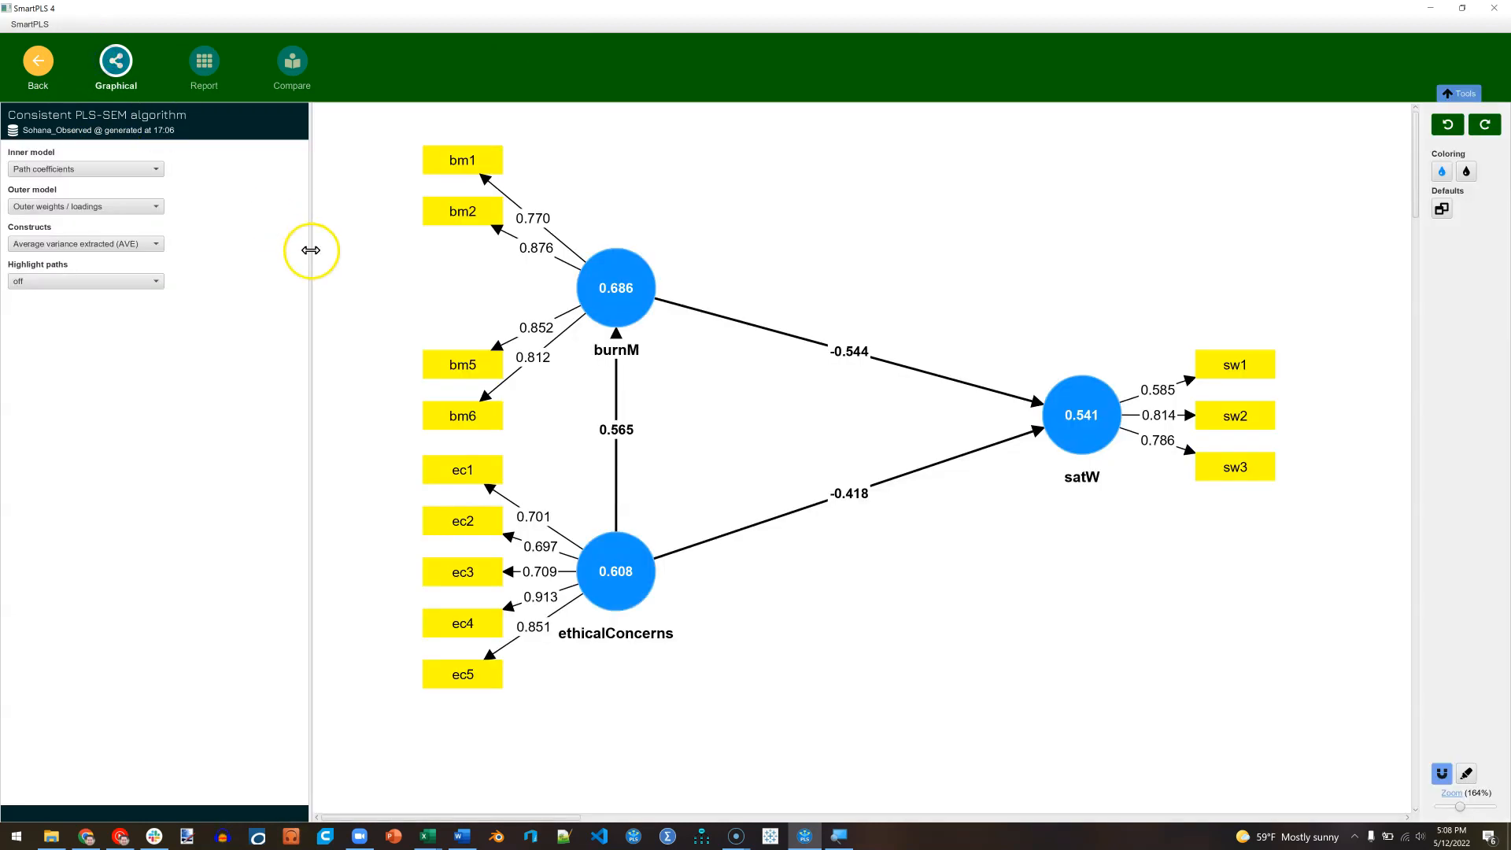
mouse_move(793, 611)
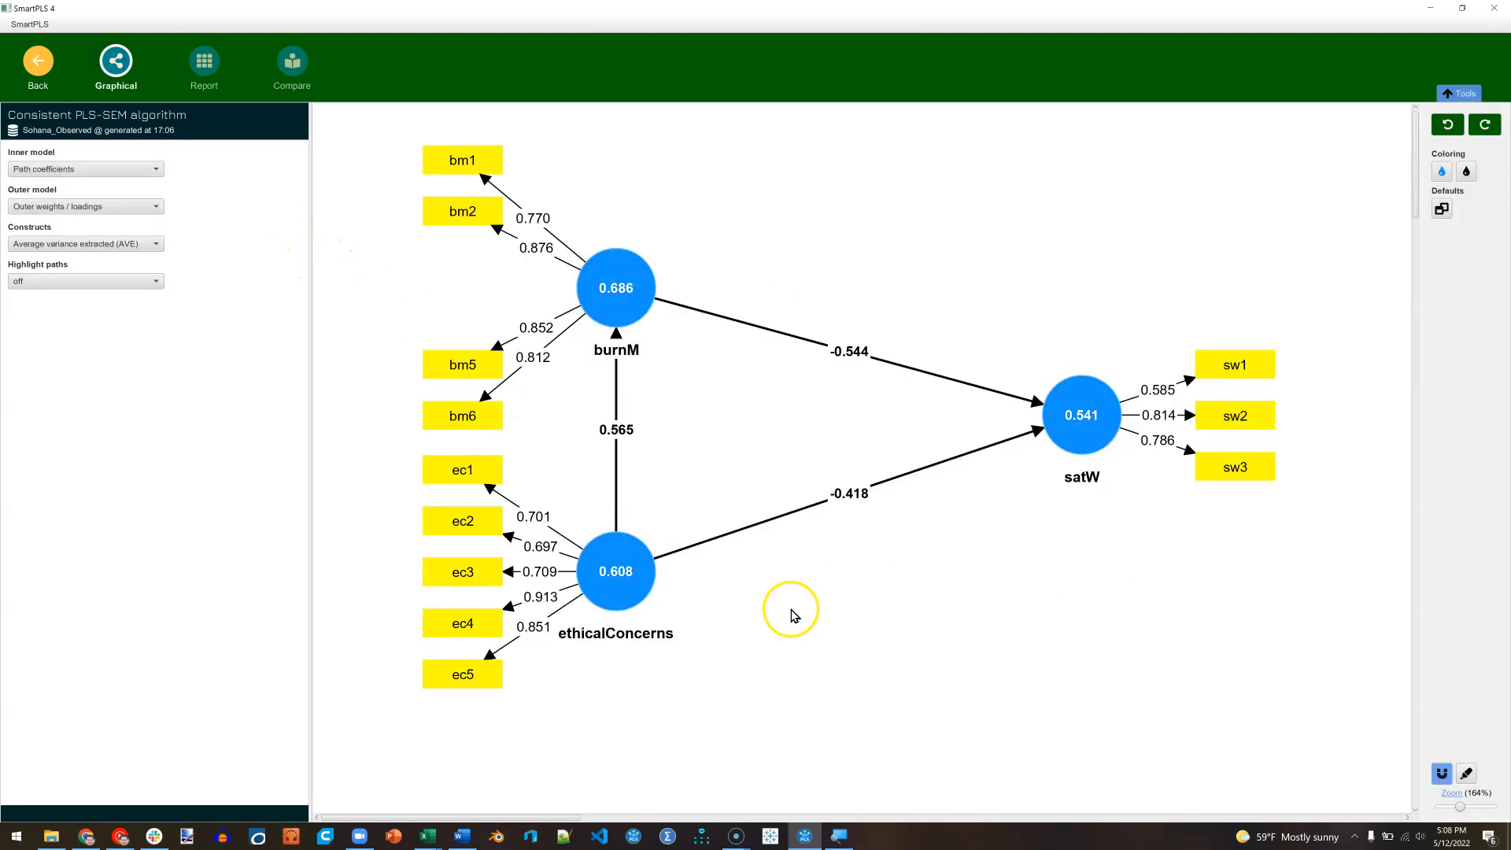